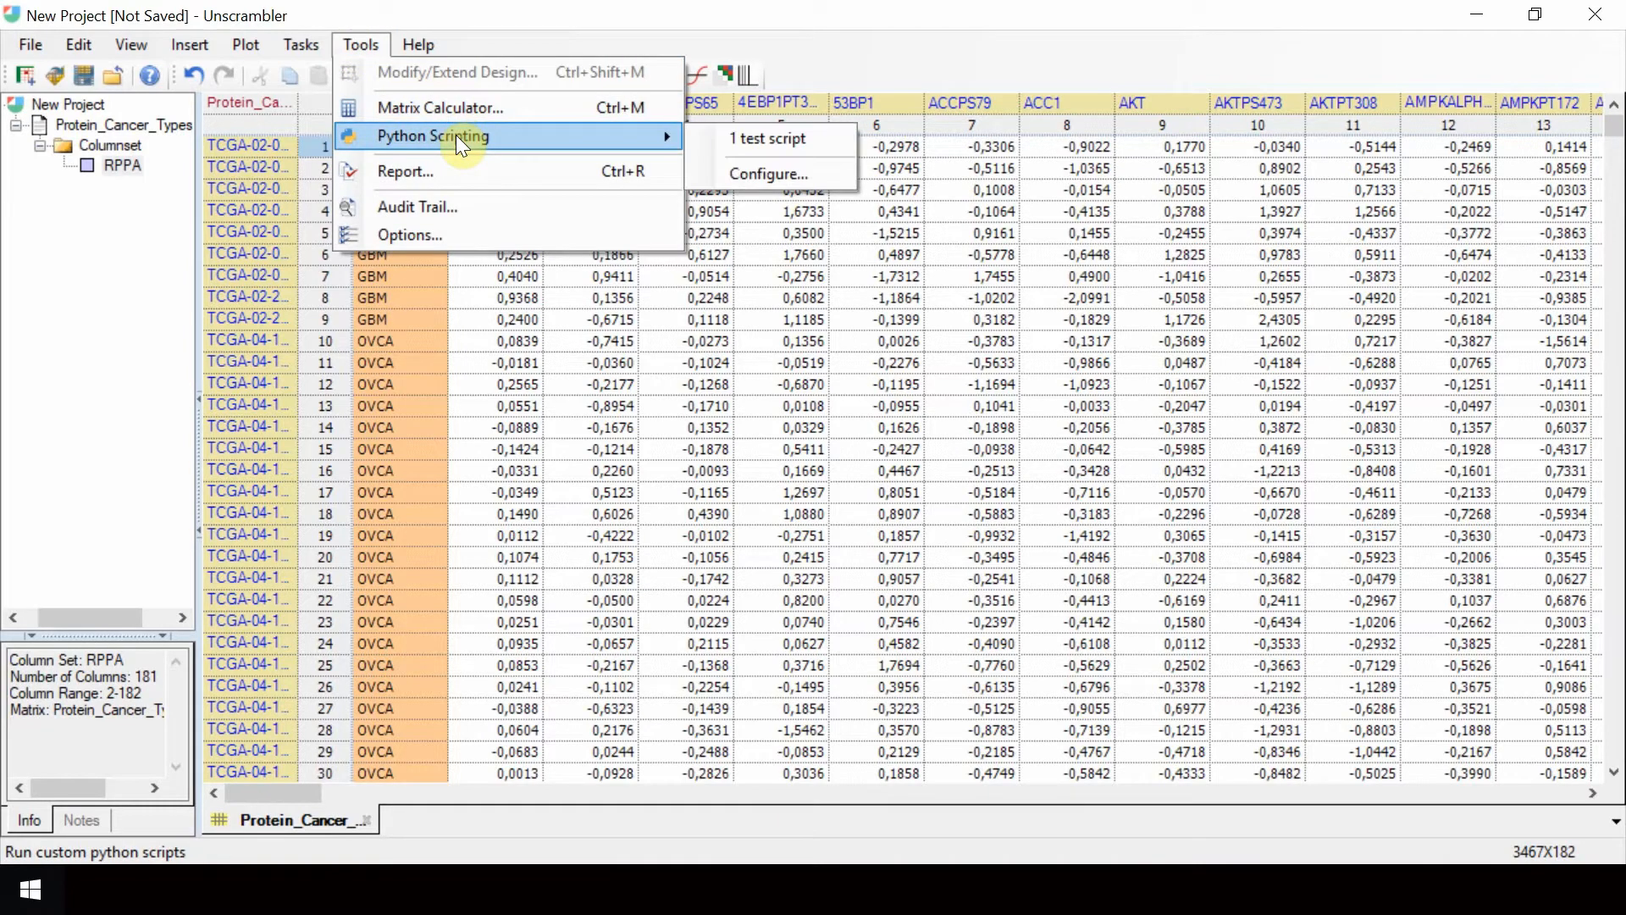
pyautogui.moveTo(769, 173)
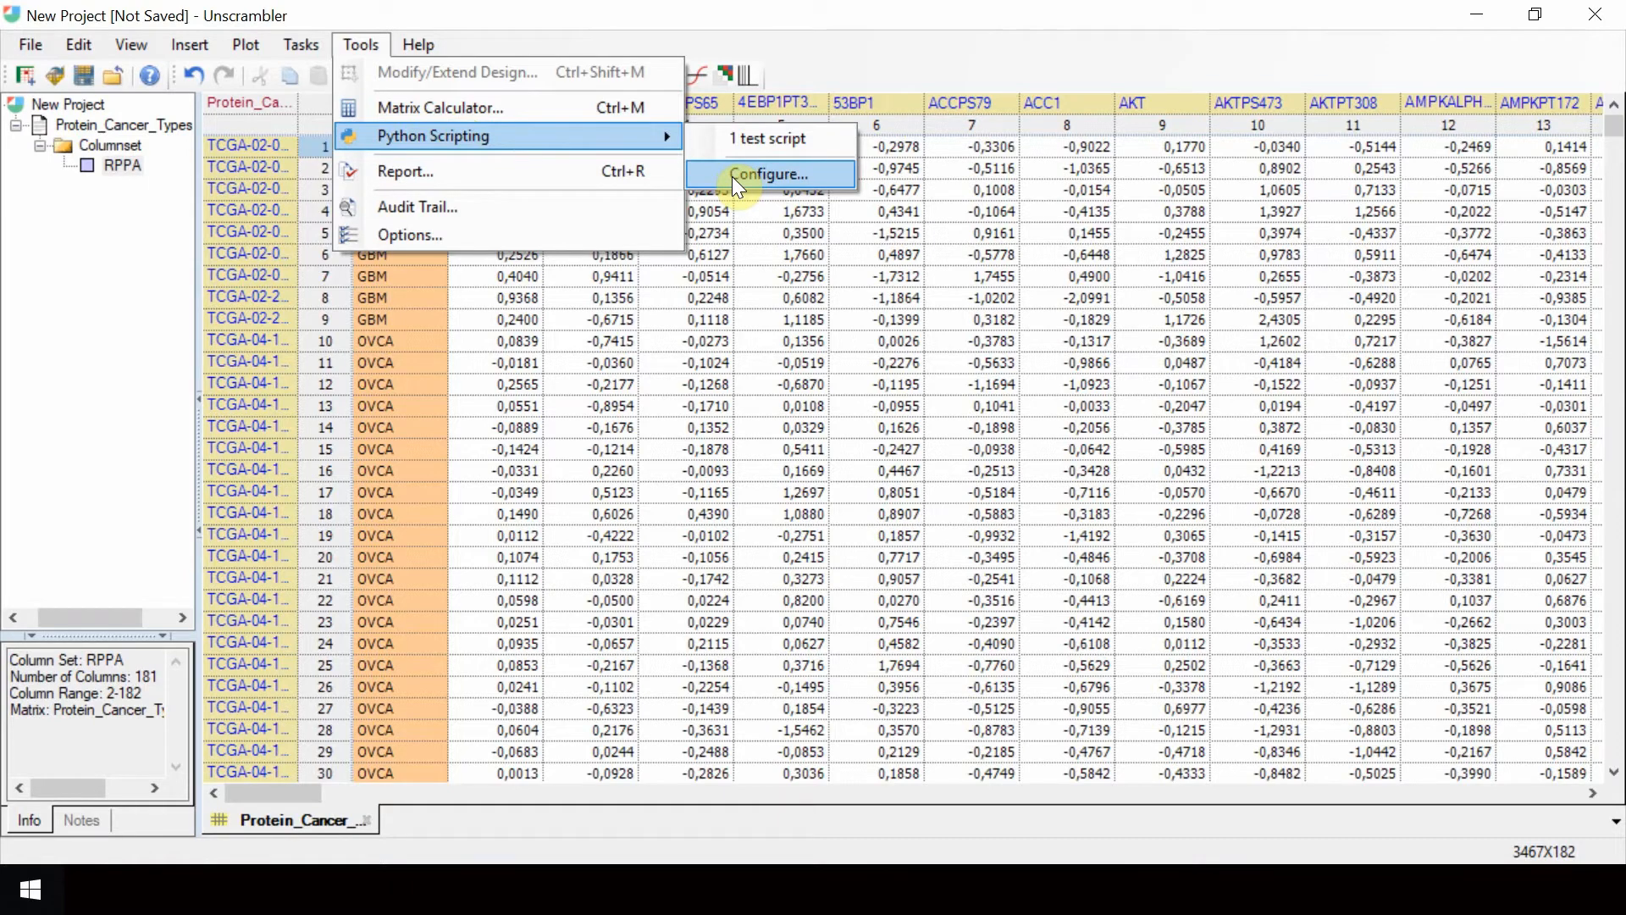
# Bring up the Python scripting configuration window listing the existing test script
pyautogui.click(769, 173)
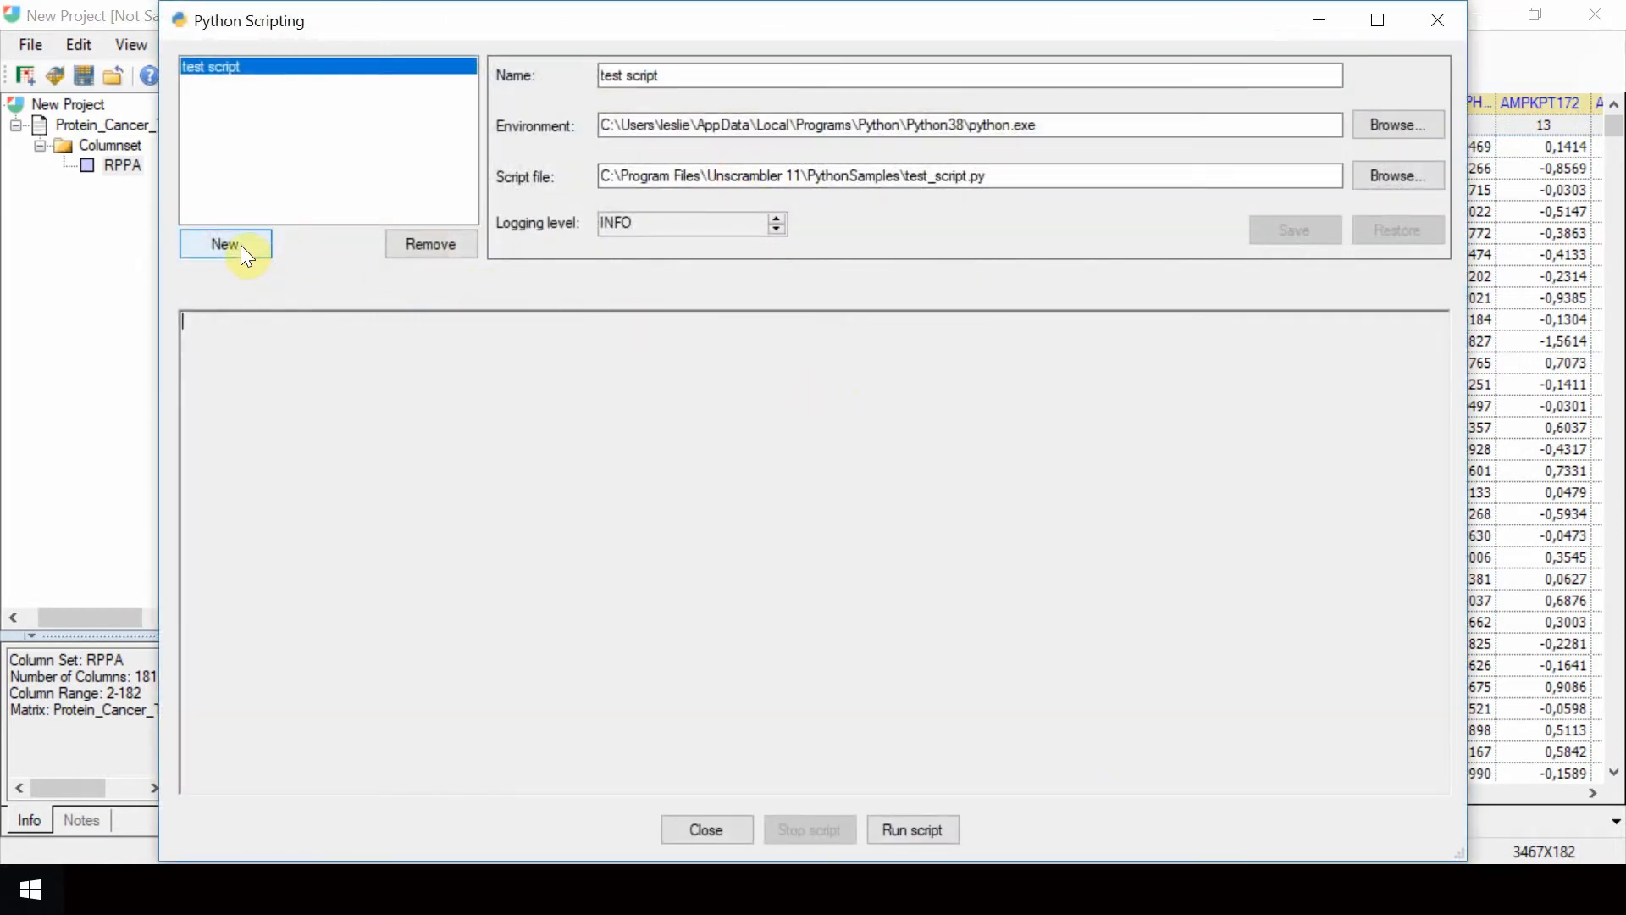
# Create a new script configuration and name it 't-sne'
pyautogui.click(225, 244)
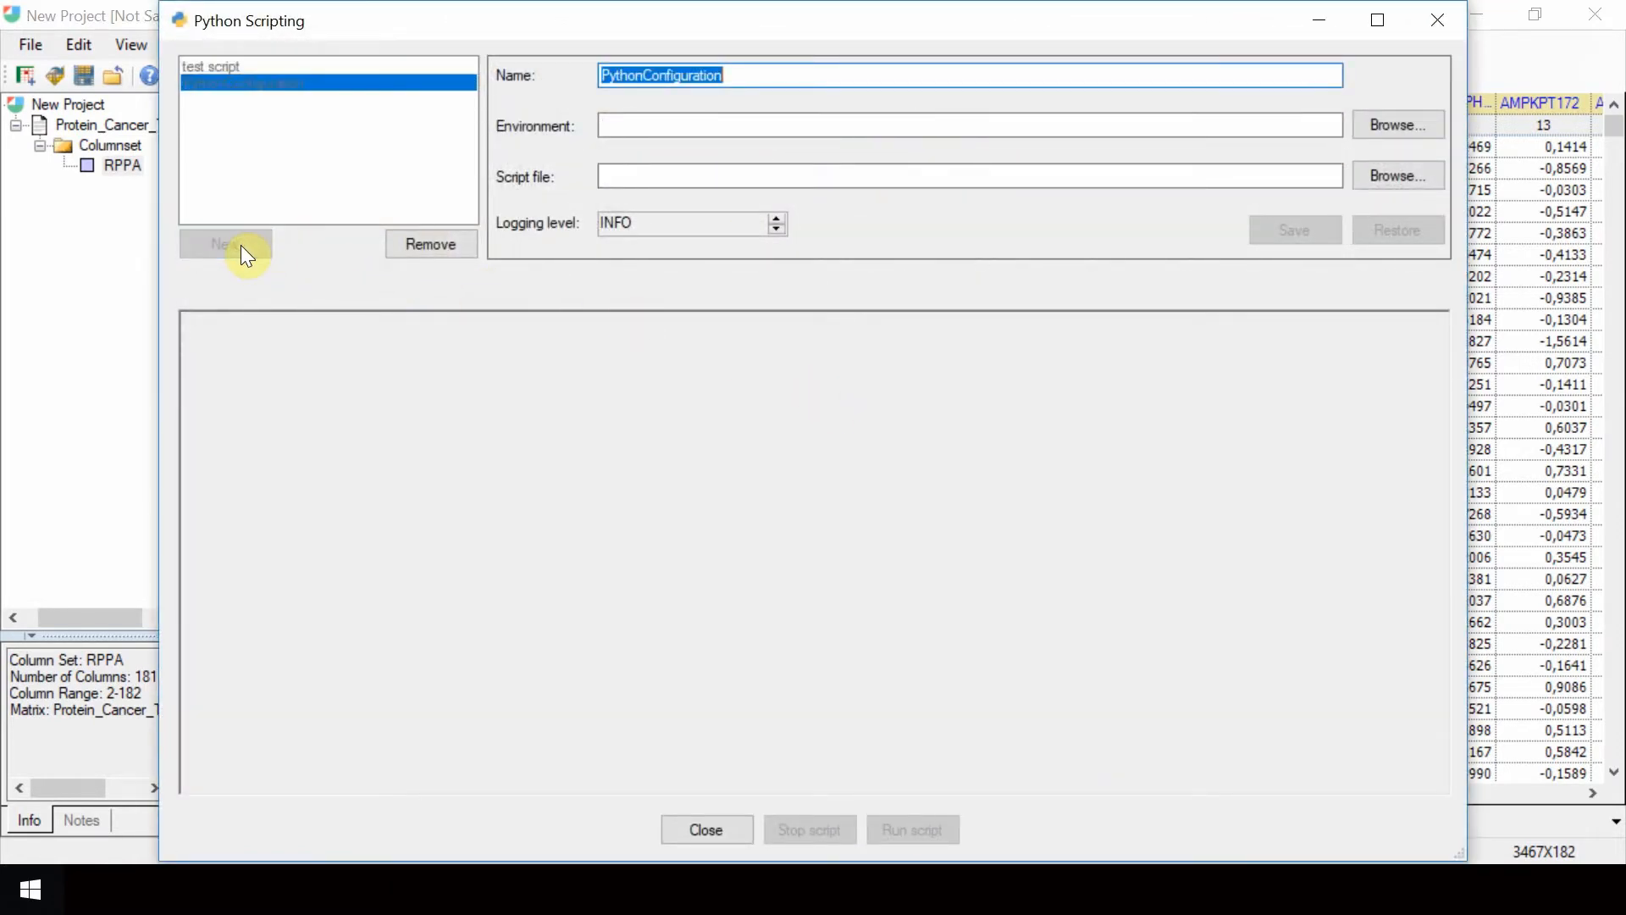
pyautogui.moveTo(572, 128)
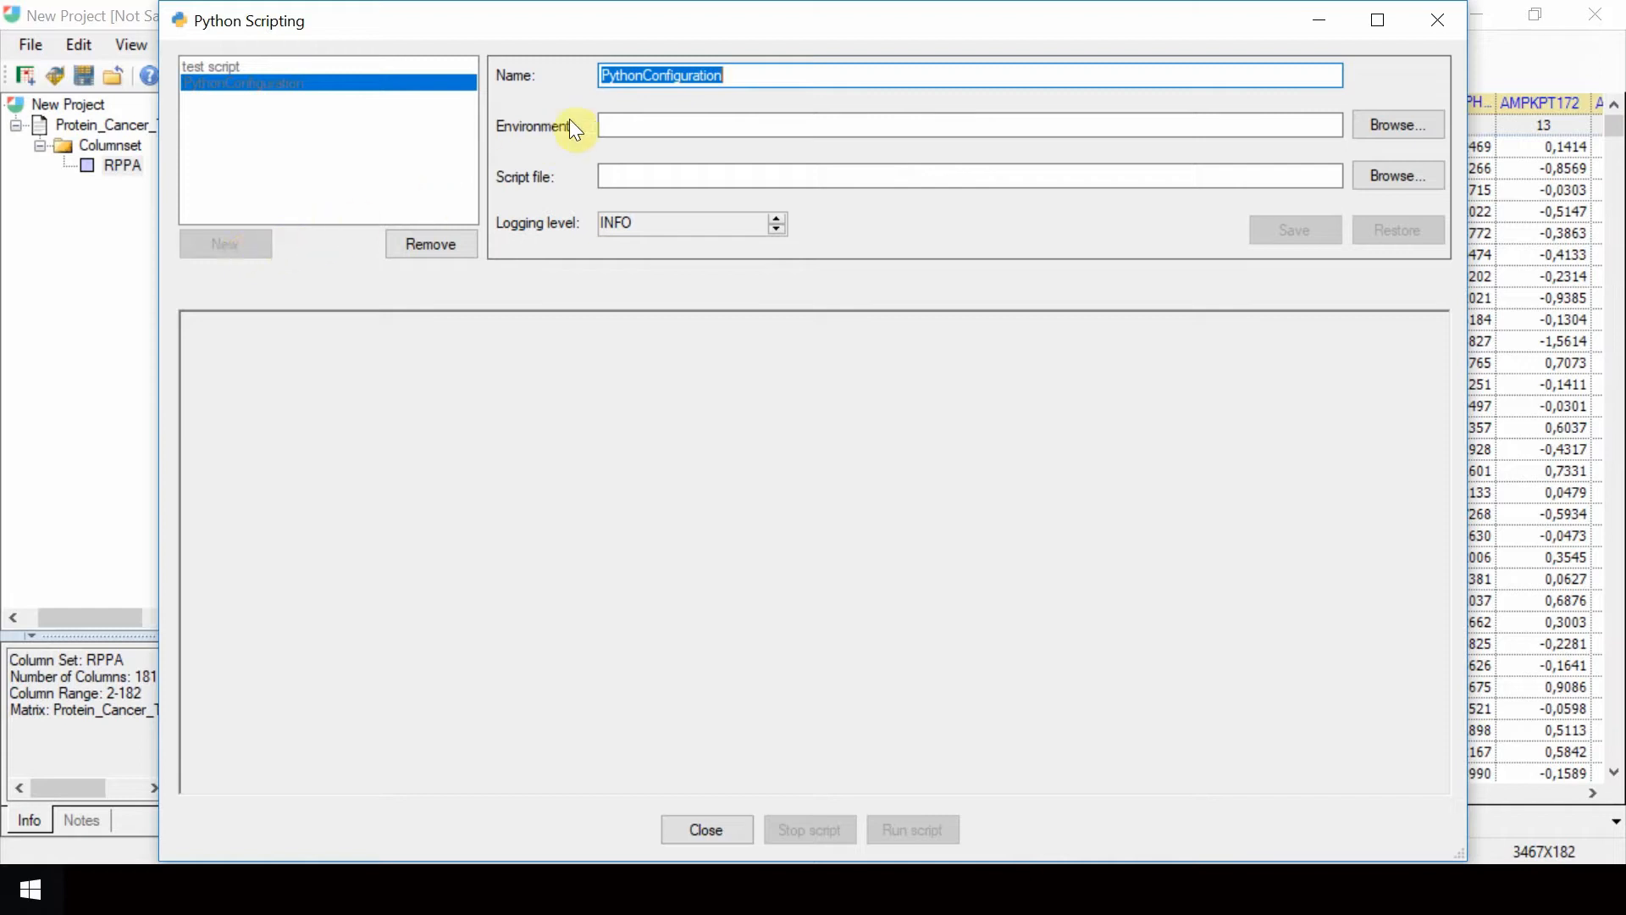
pyautogui.moveTo(682, 100)
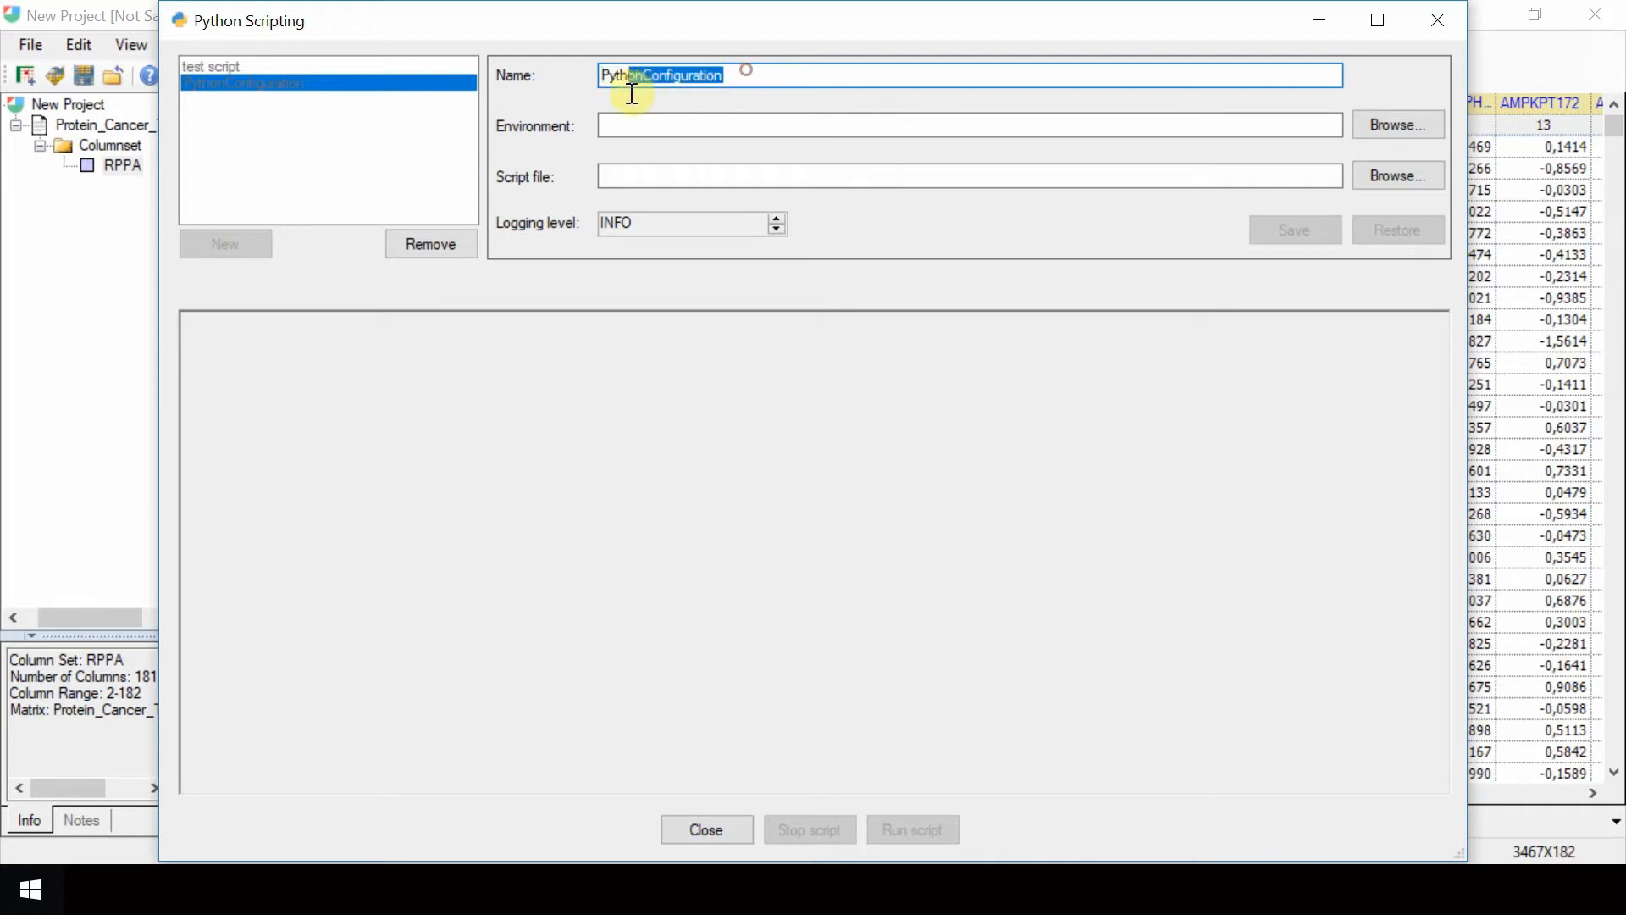
pyautogui.write('t-sne')
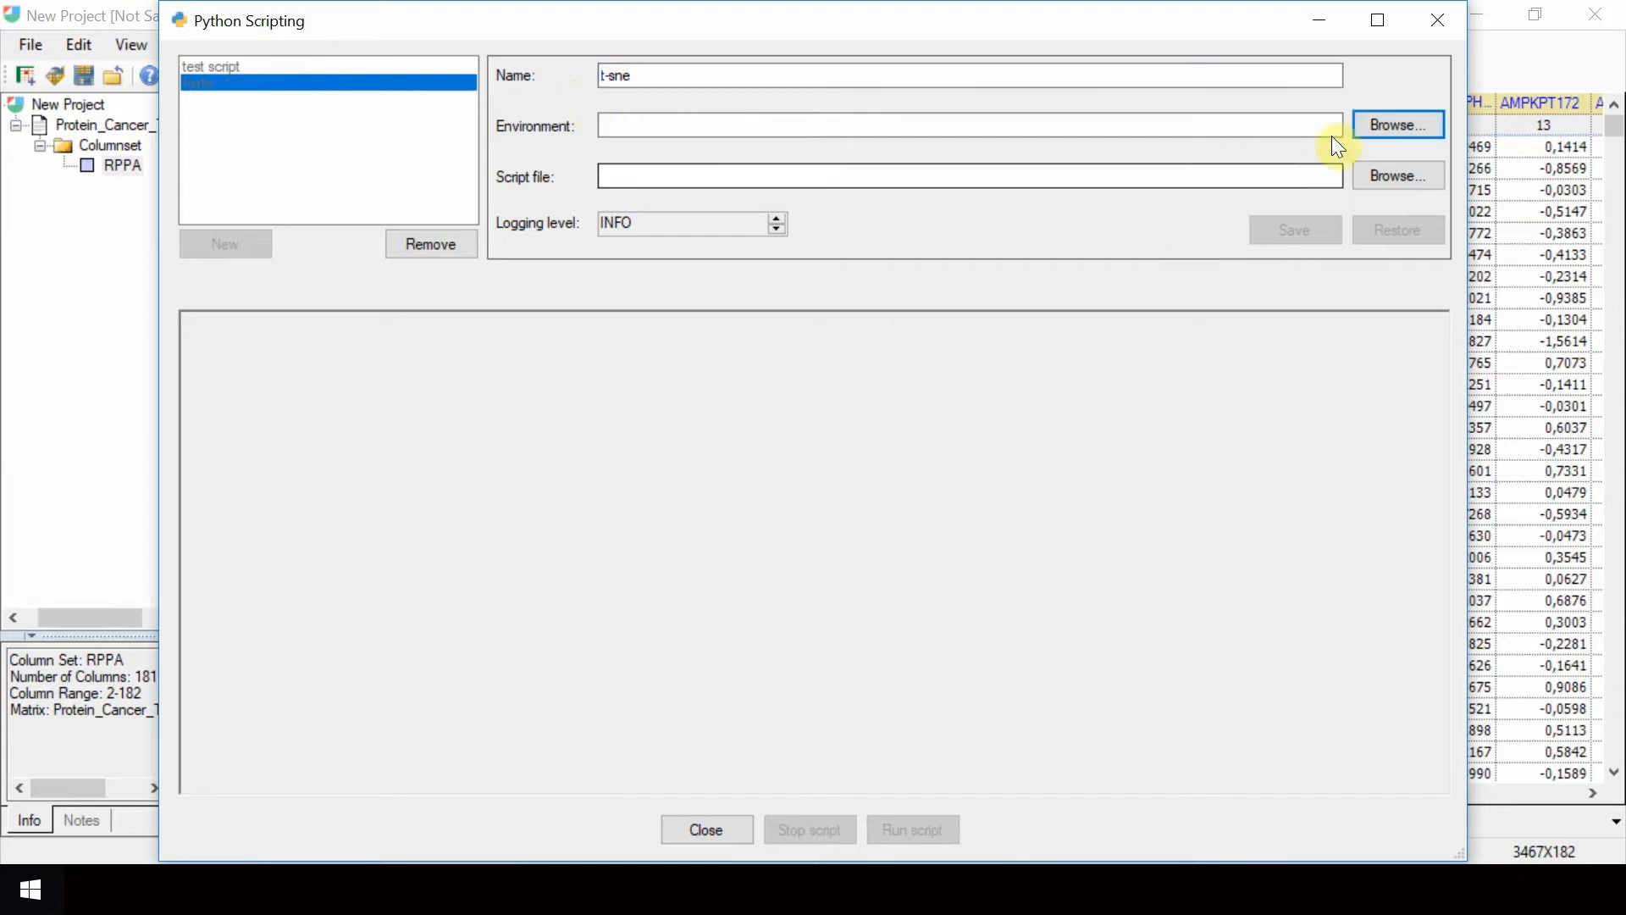
pyautogui.moveTo(1398, 124)
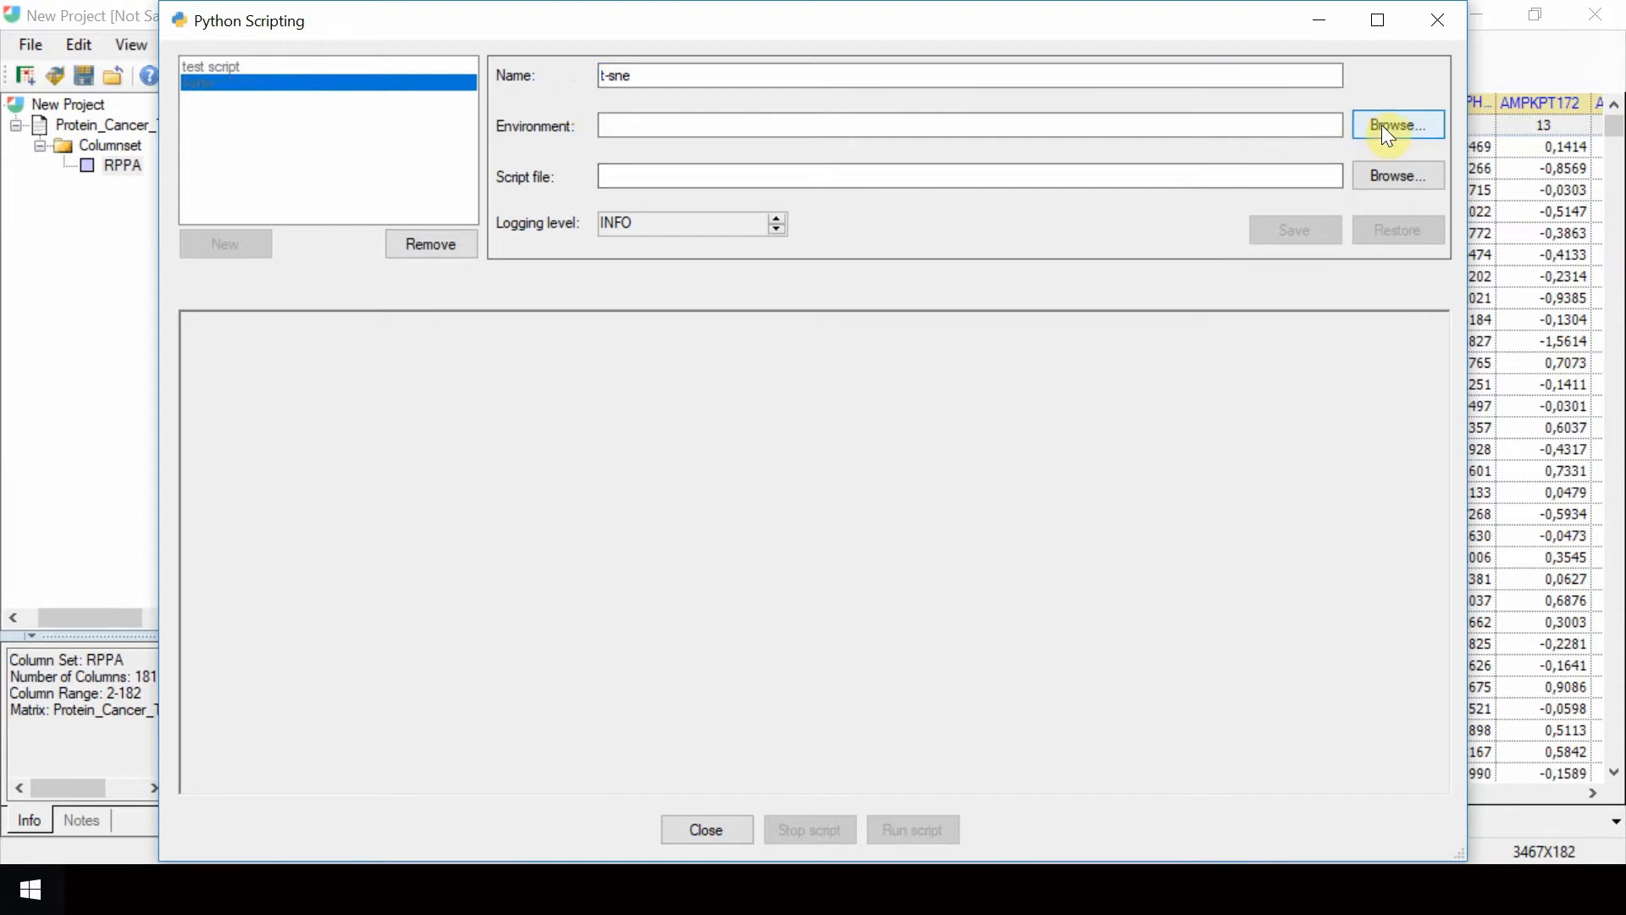
# Set the environment to the python.exe executable in the Python38 folder
pyautogui.click(1397, 123)
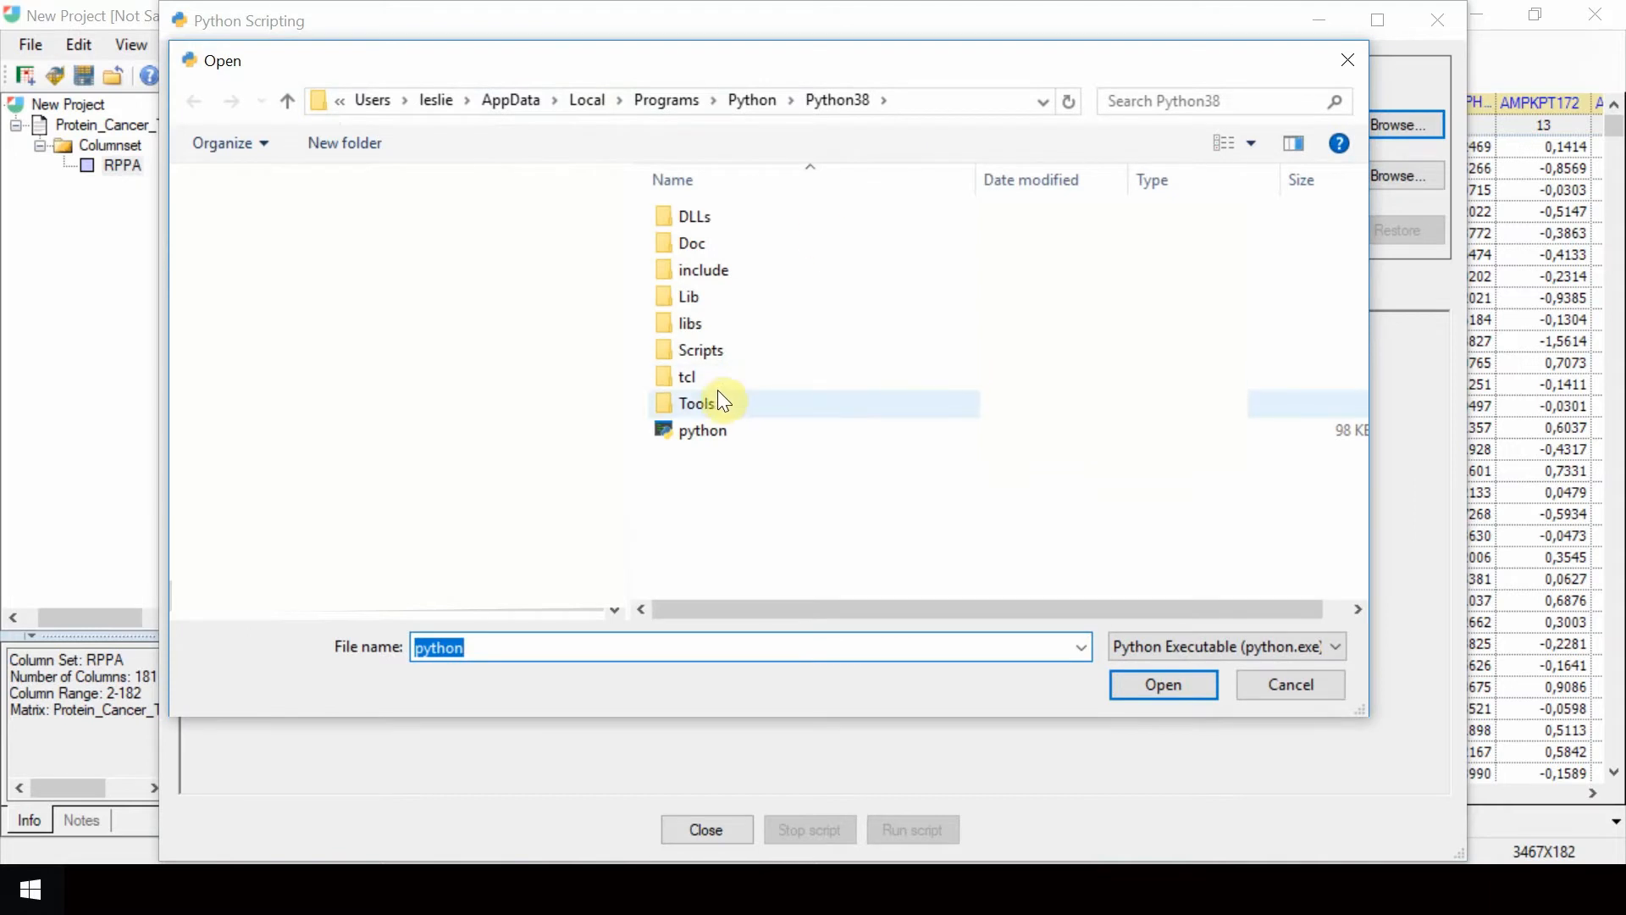
pyautogui.click(703, 430)
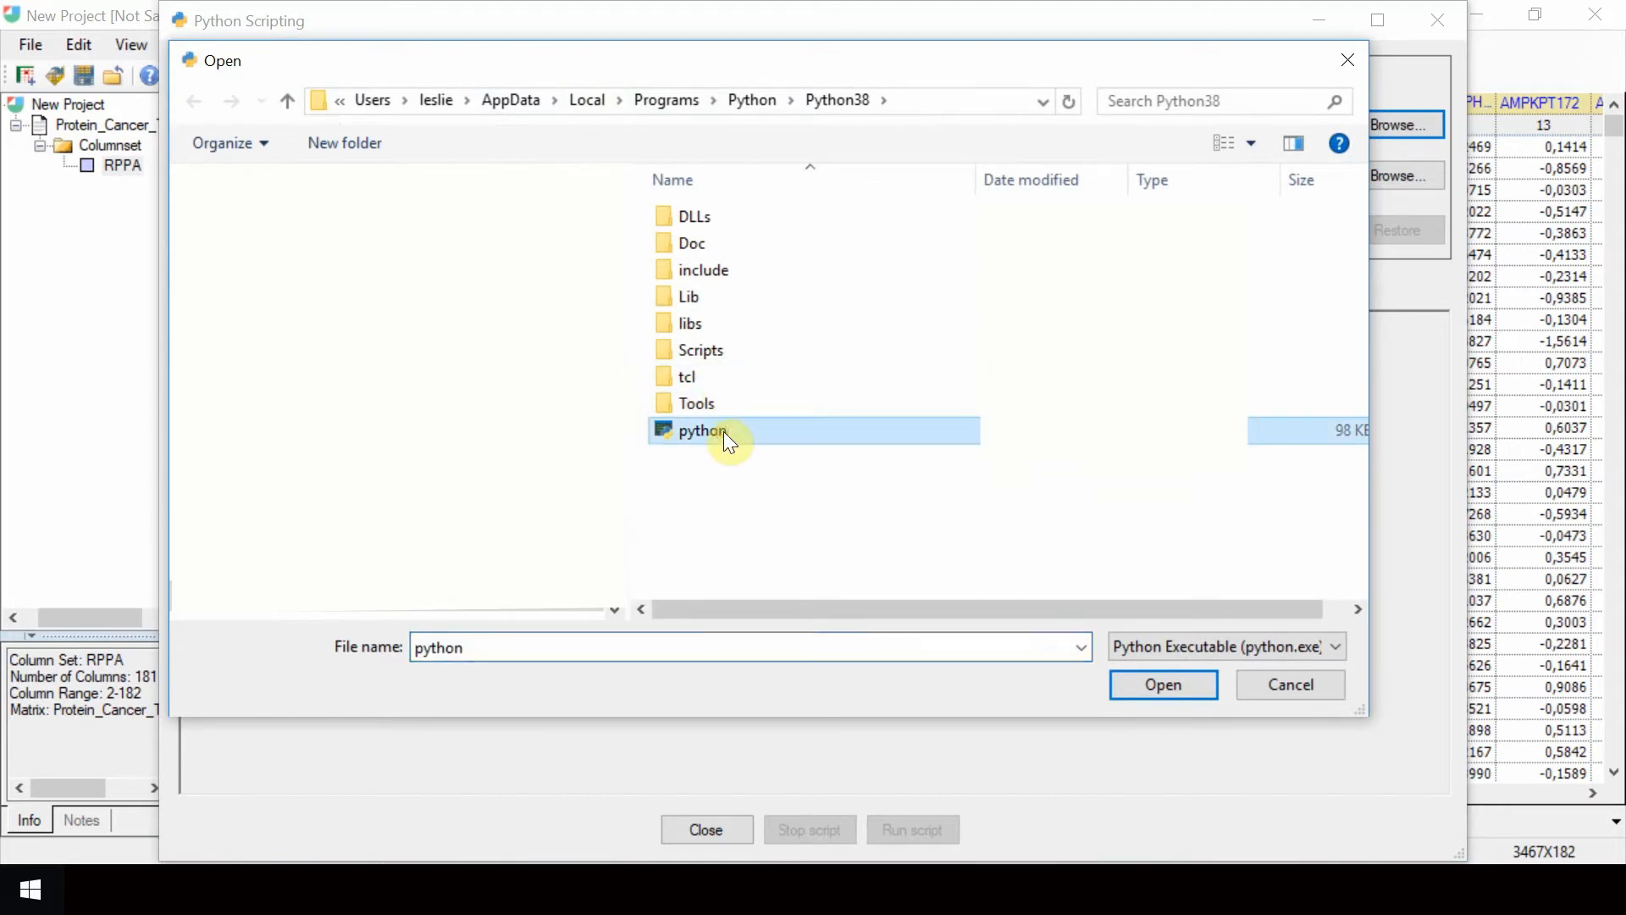
pyautogui.moveTo(1071, 581)
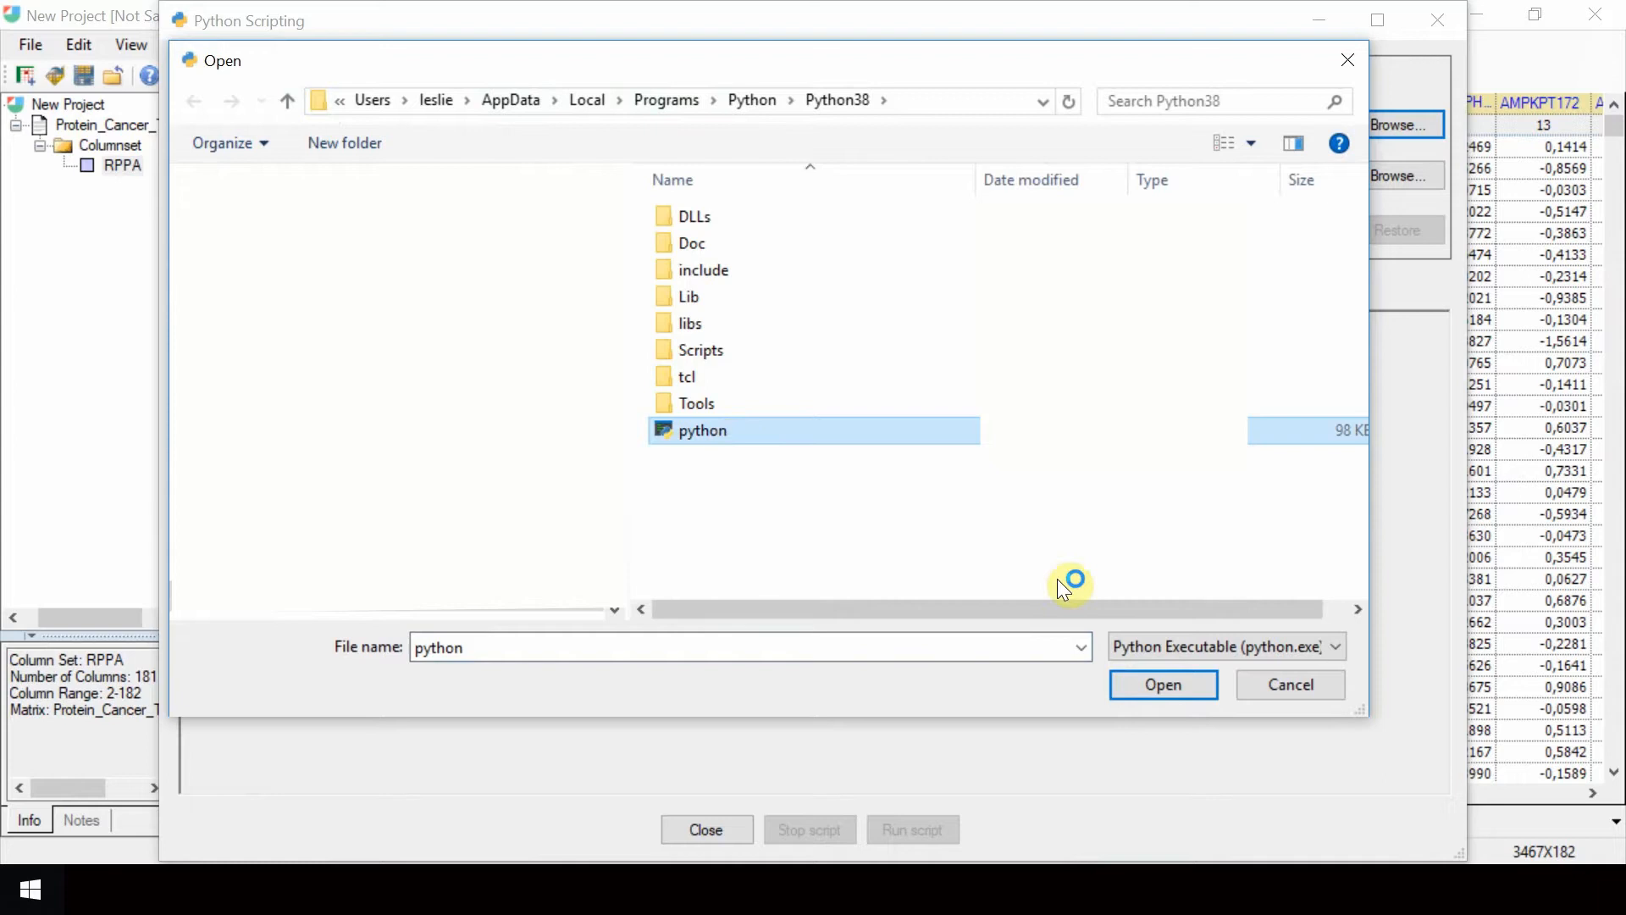
pyautogui.click(1162, 684)
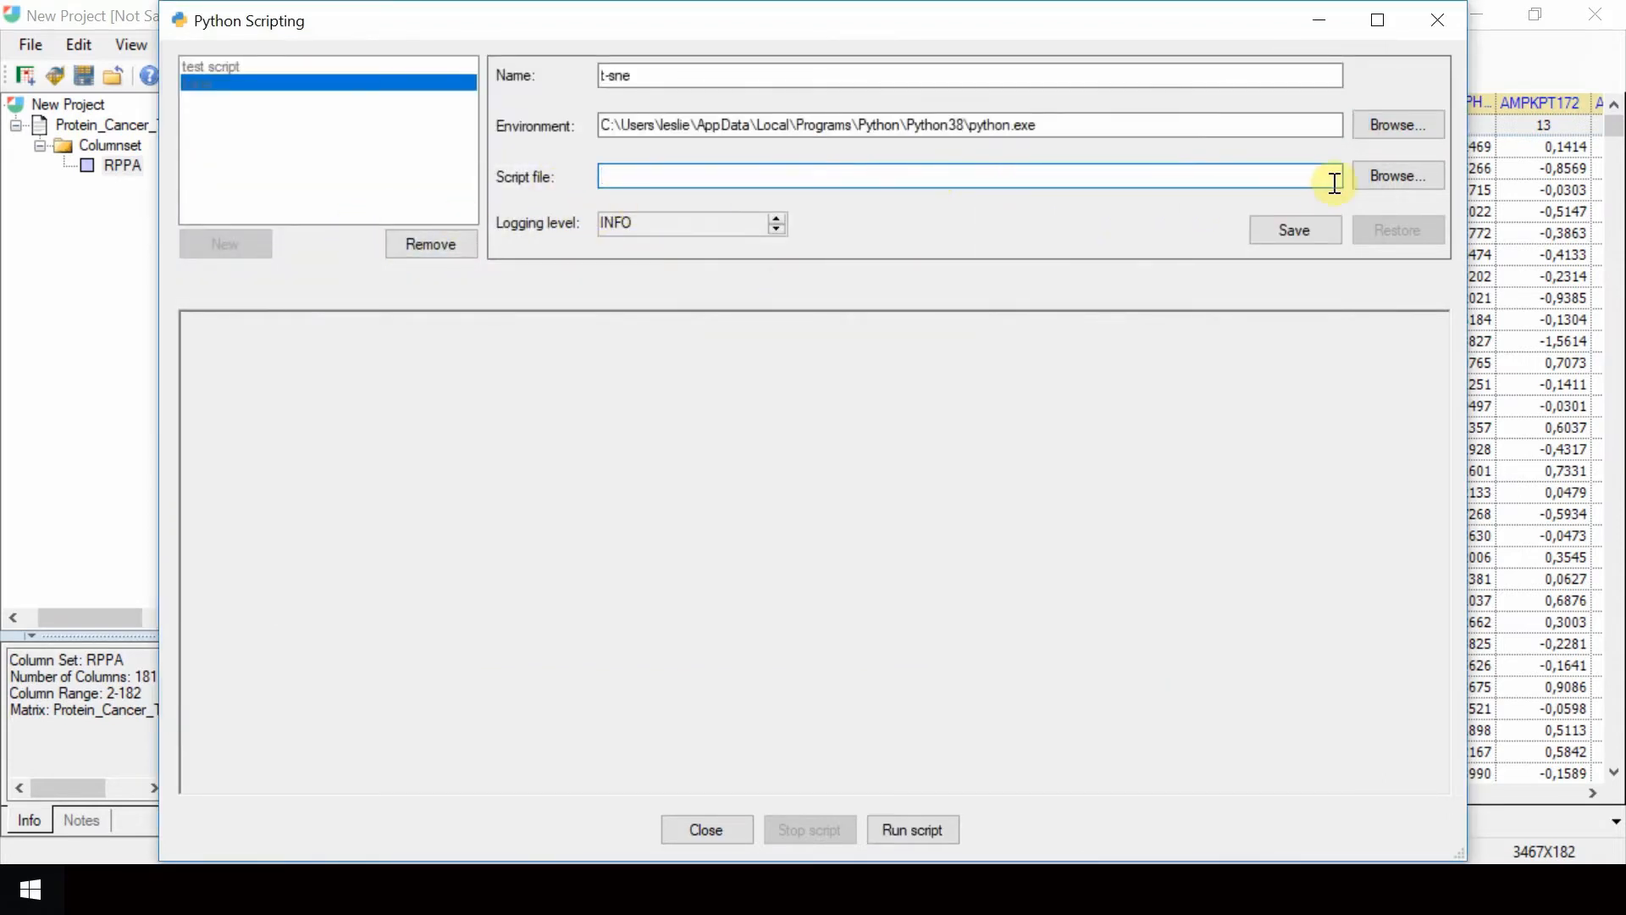
# Set the script file to tsne_withCat.py from Downloads
pyautogui.click(1397, 174)
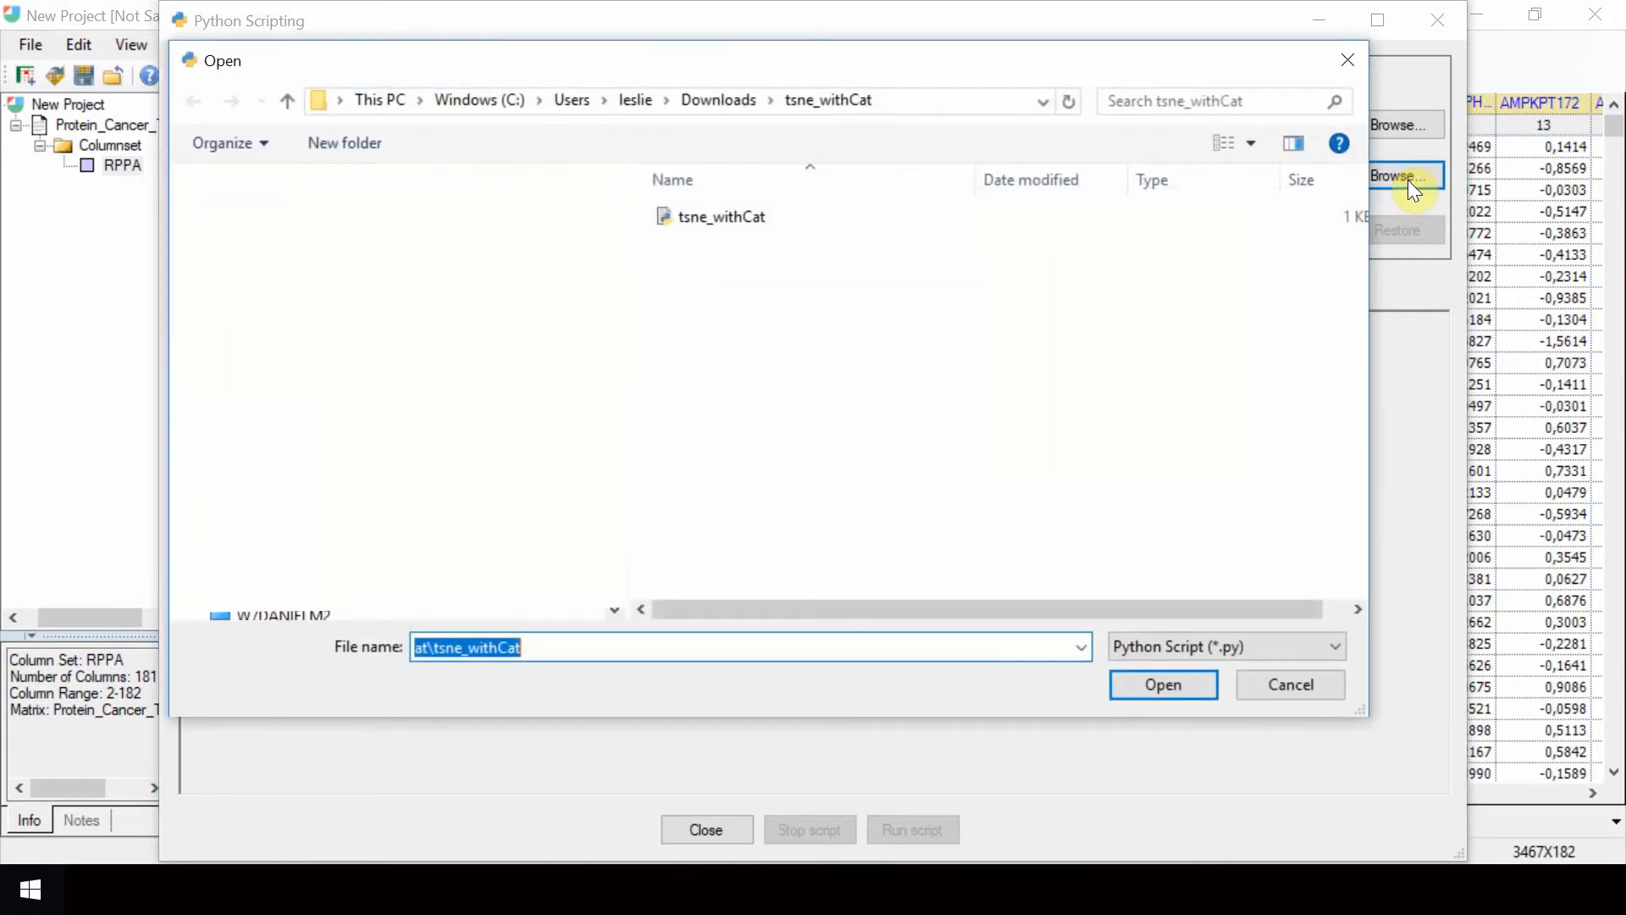
pyautogui.click(722, 216)
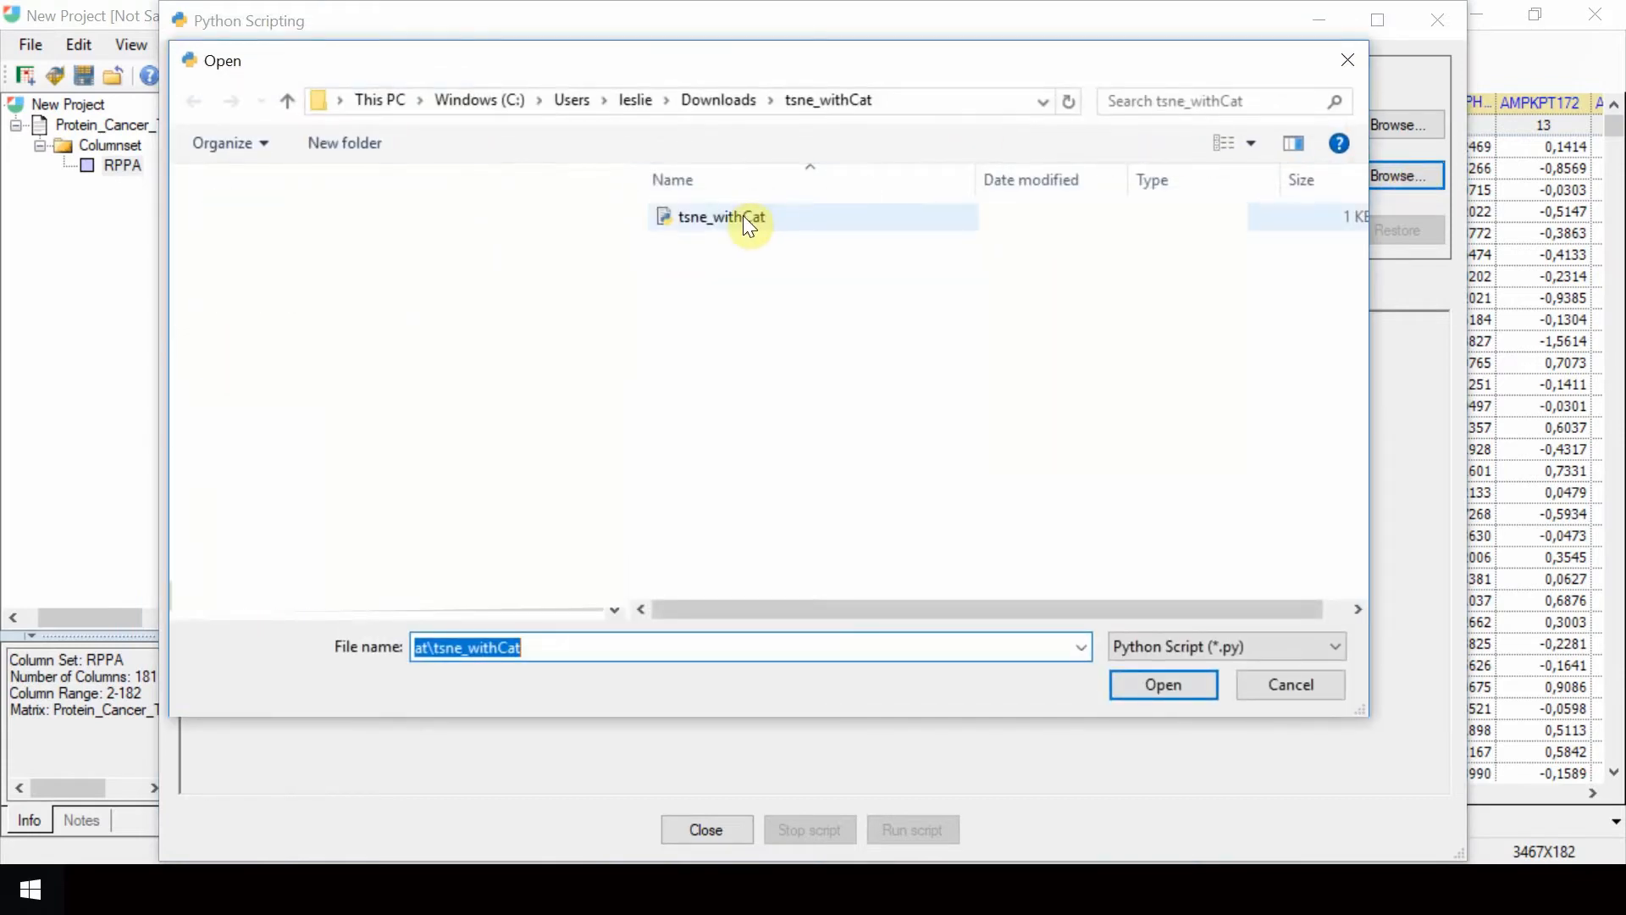
pyautogui.moveTo(722, 215)
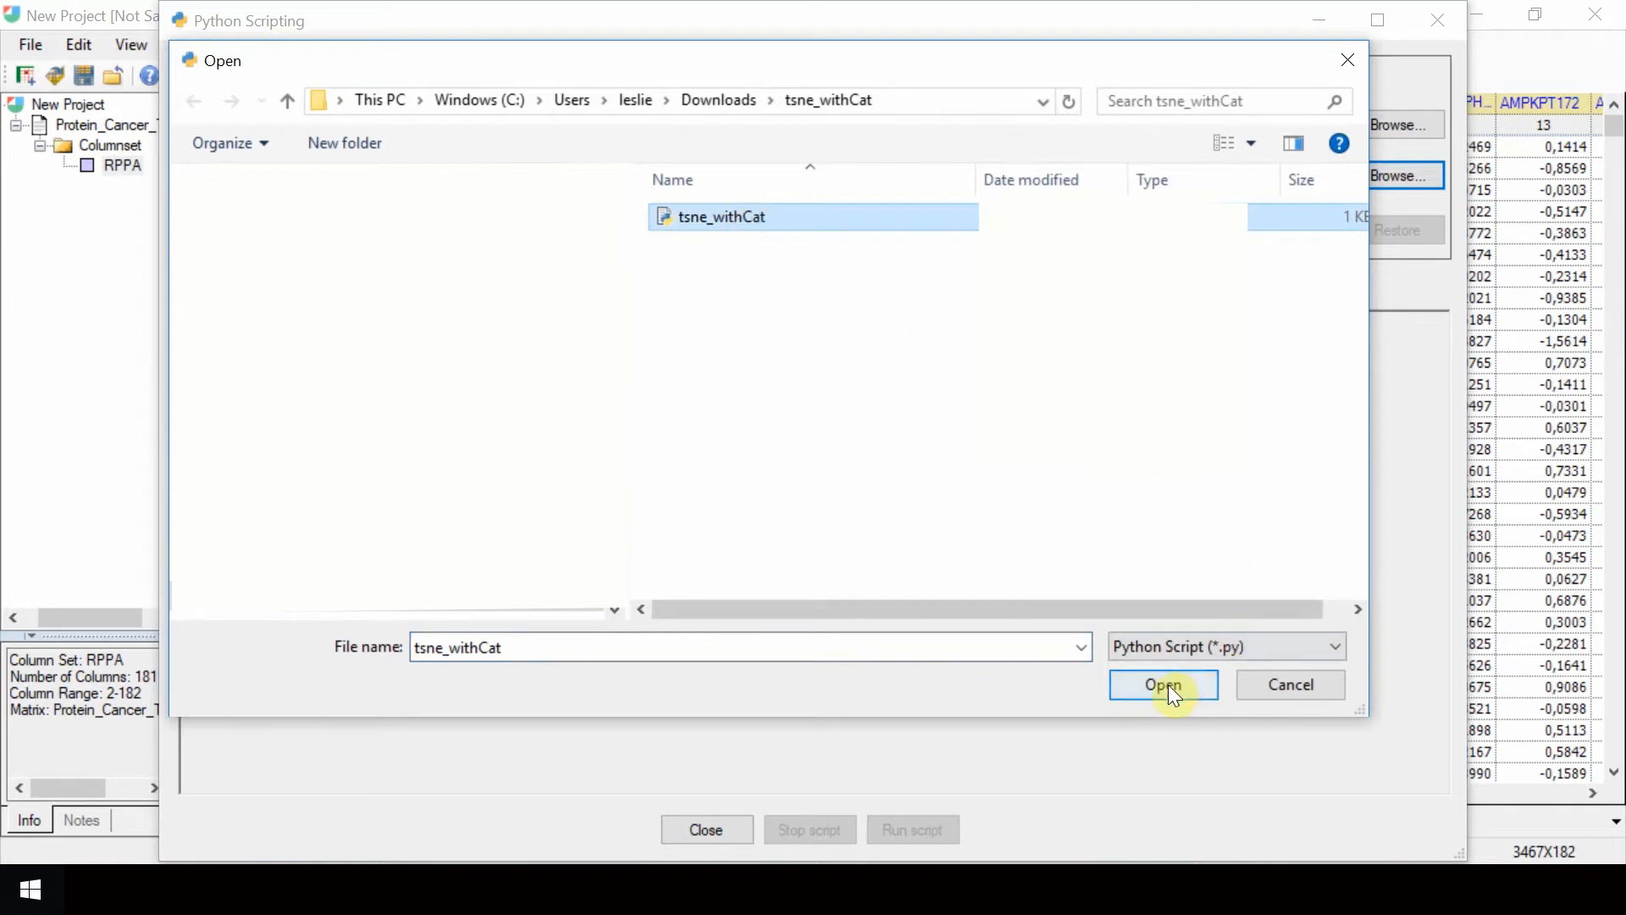
pyautogui.click(1162, 685)
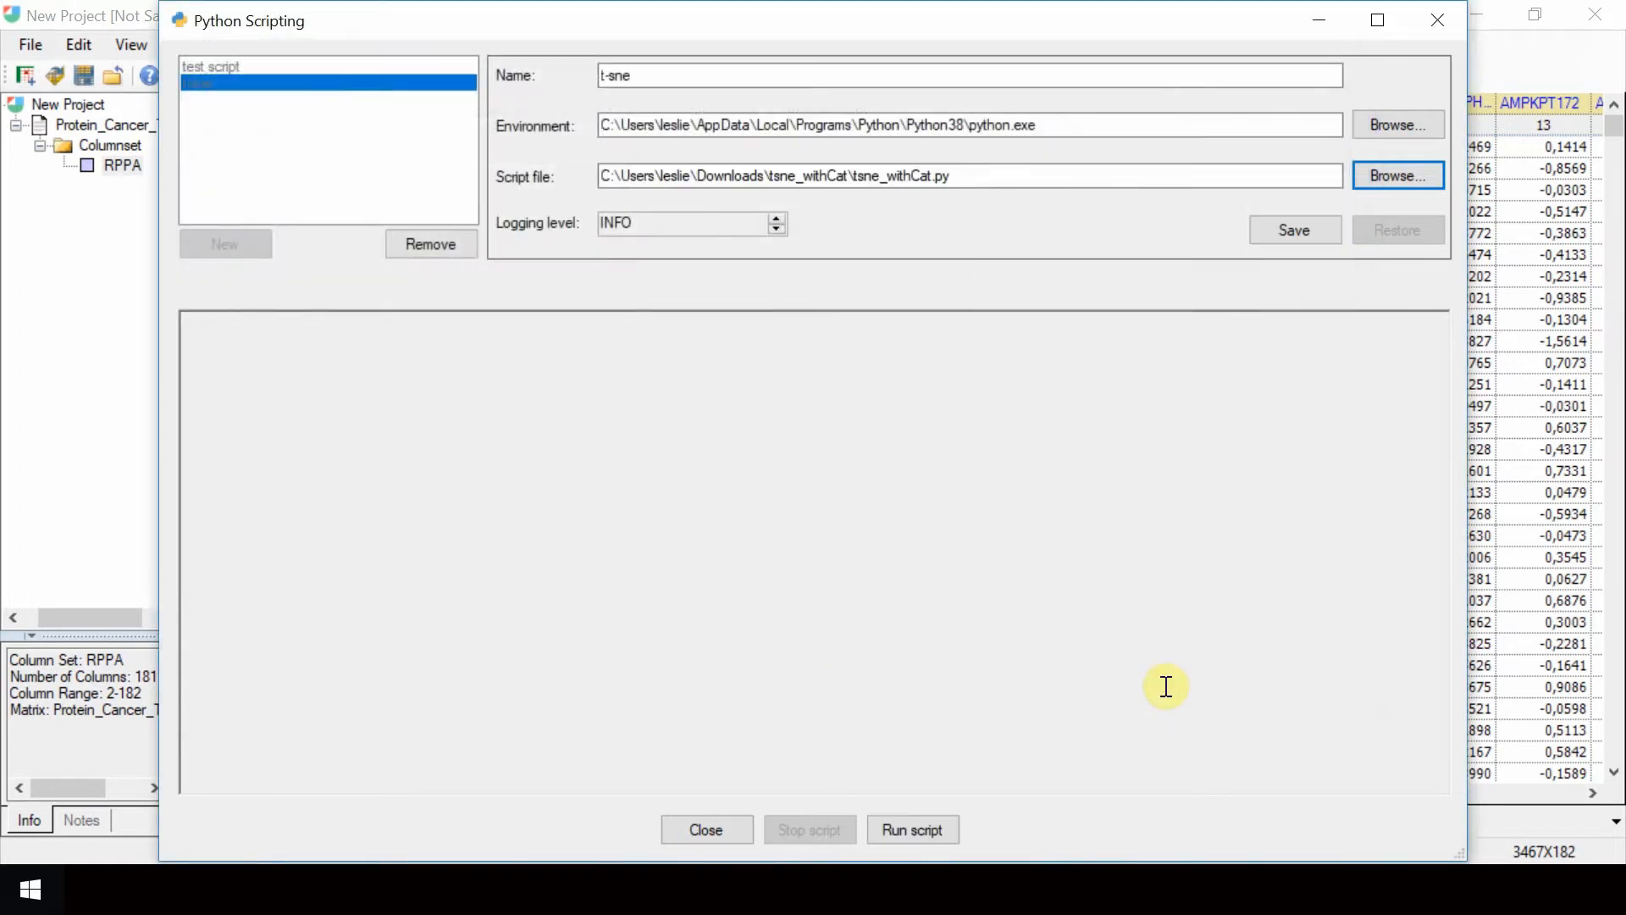
pyautogui.moveTo(1236, 506)
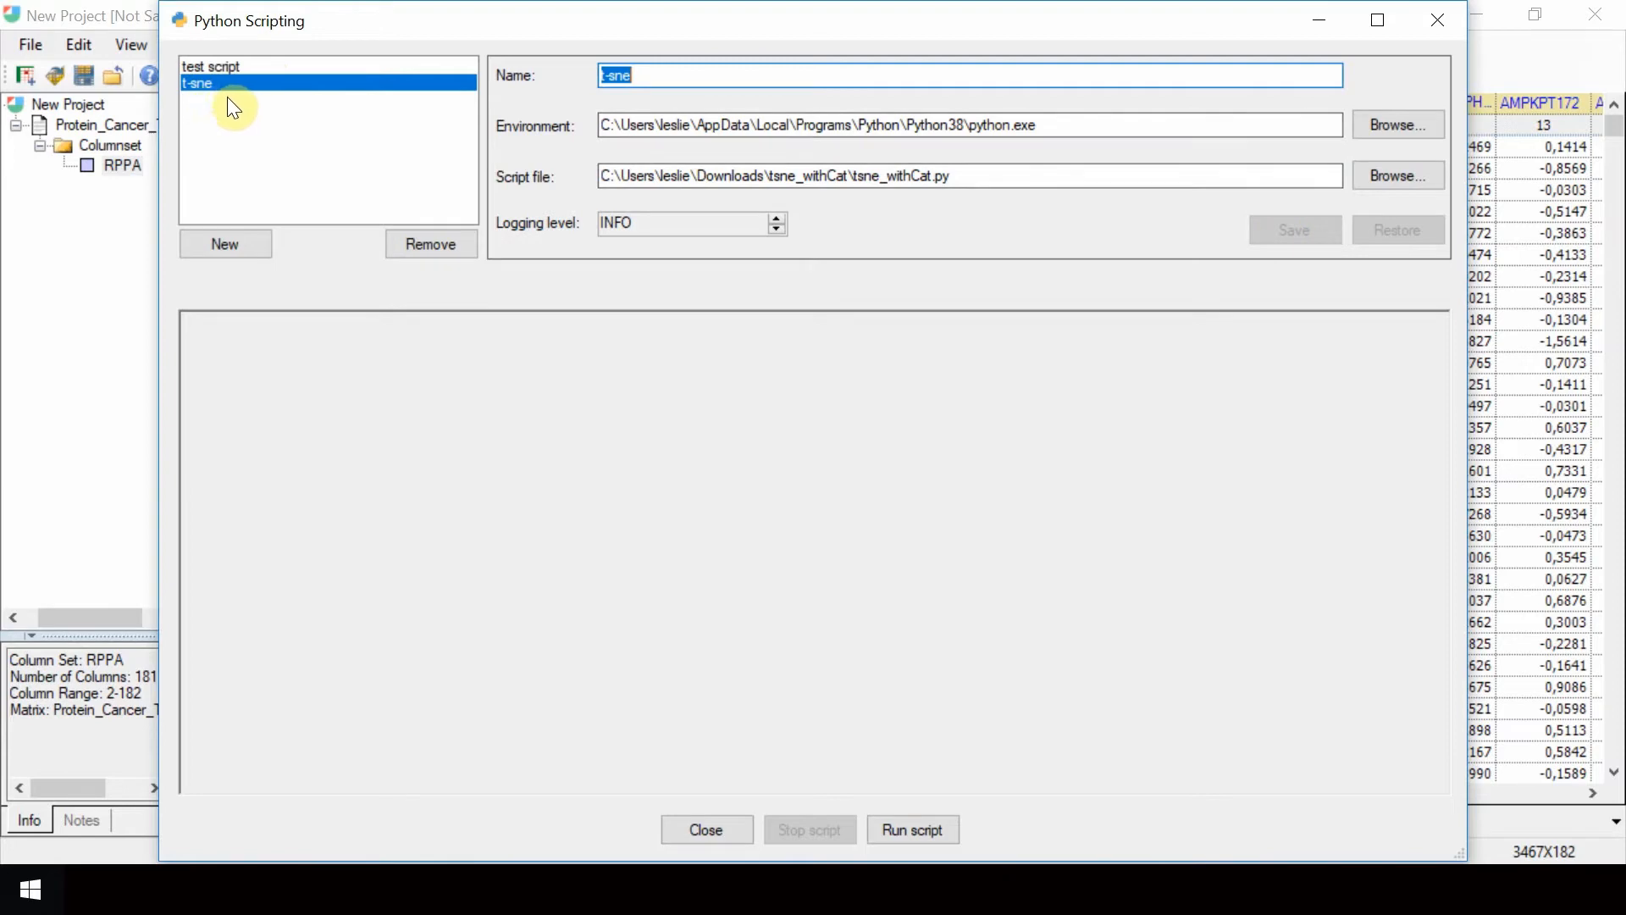
pyautogui.moveTo(268, 166)
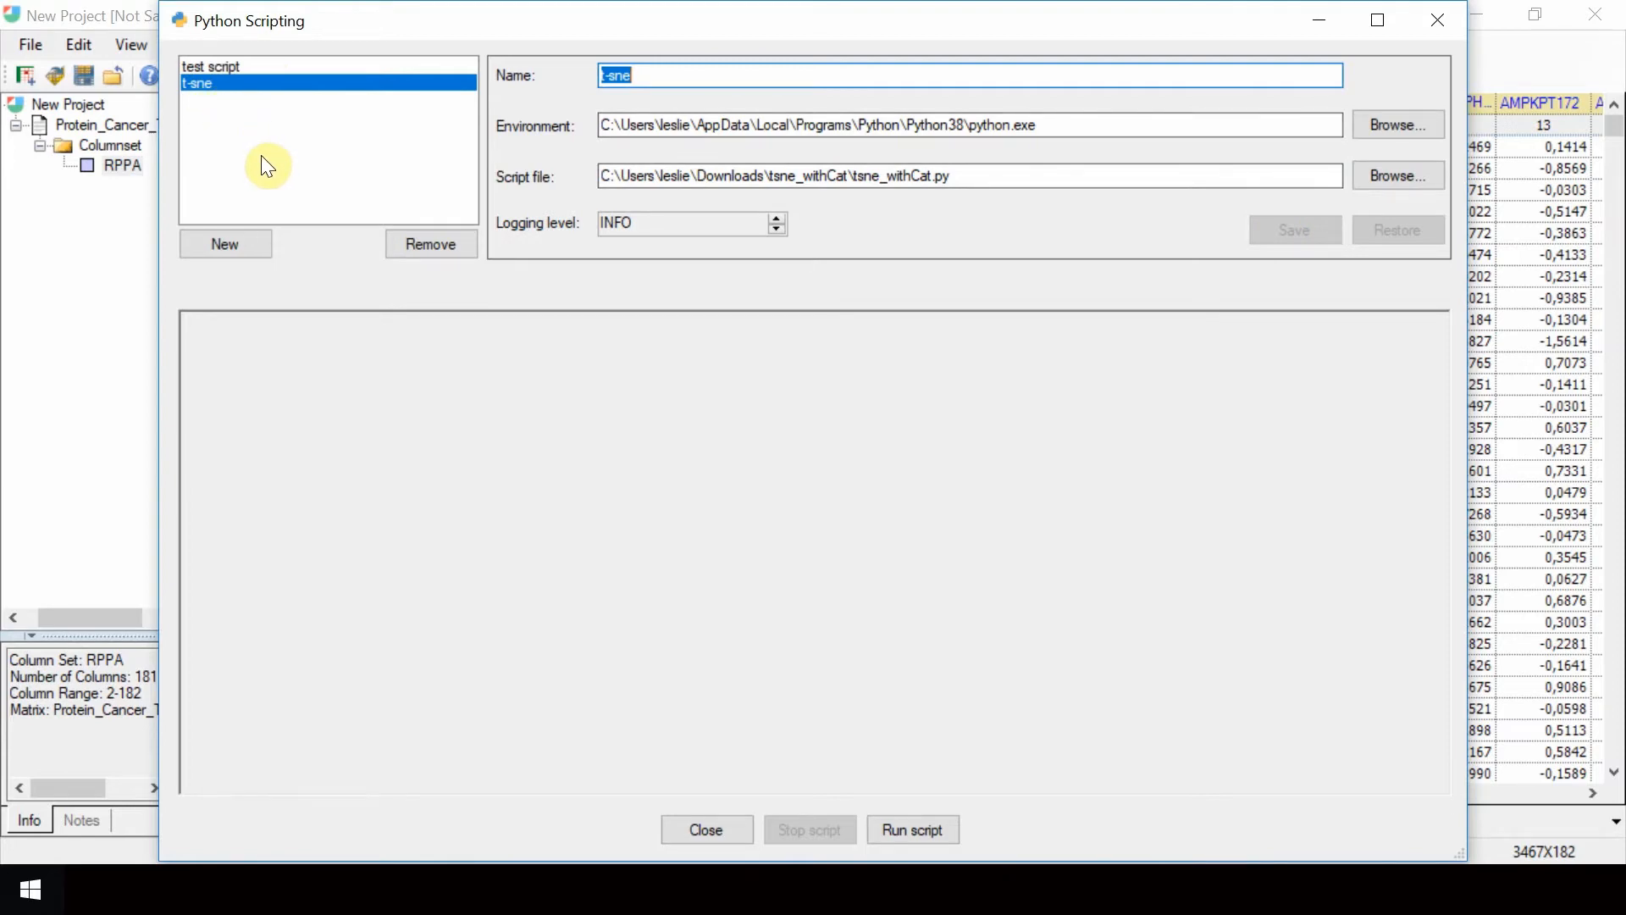
pyautogui.moveTo(608, 483)
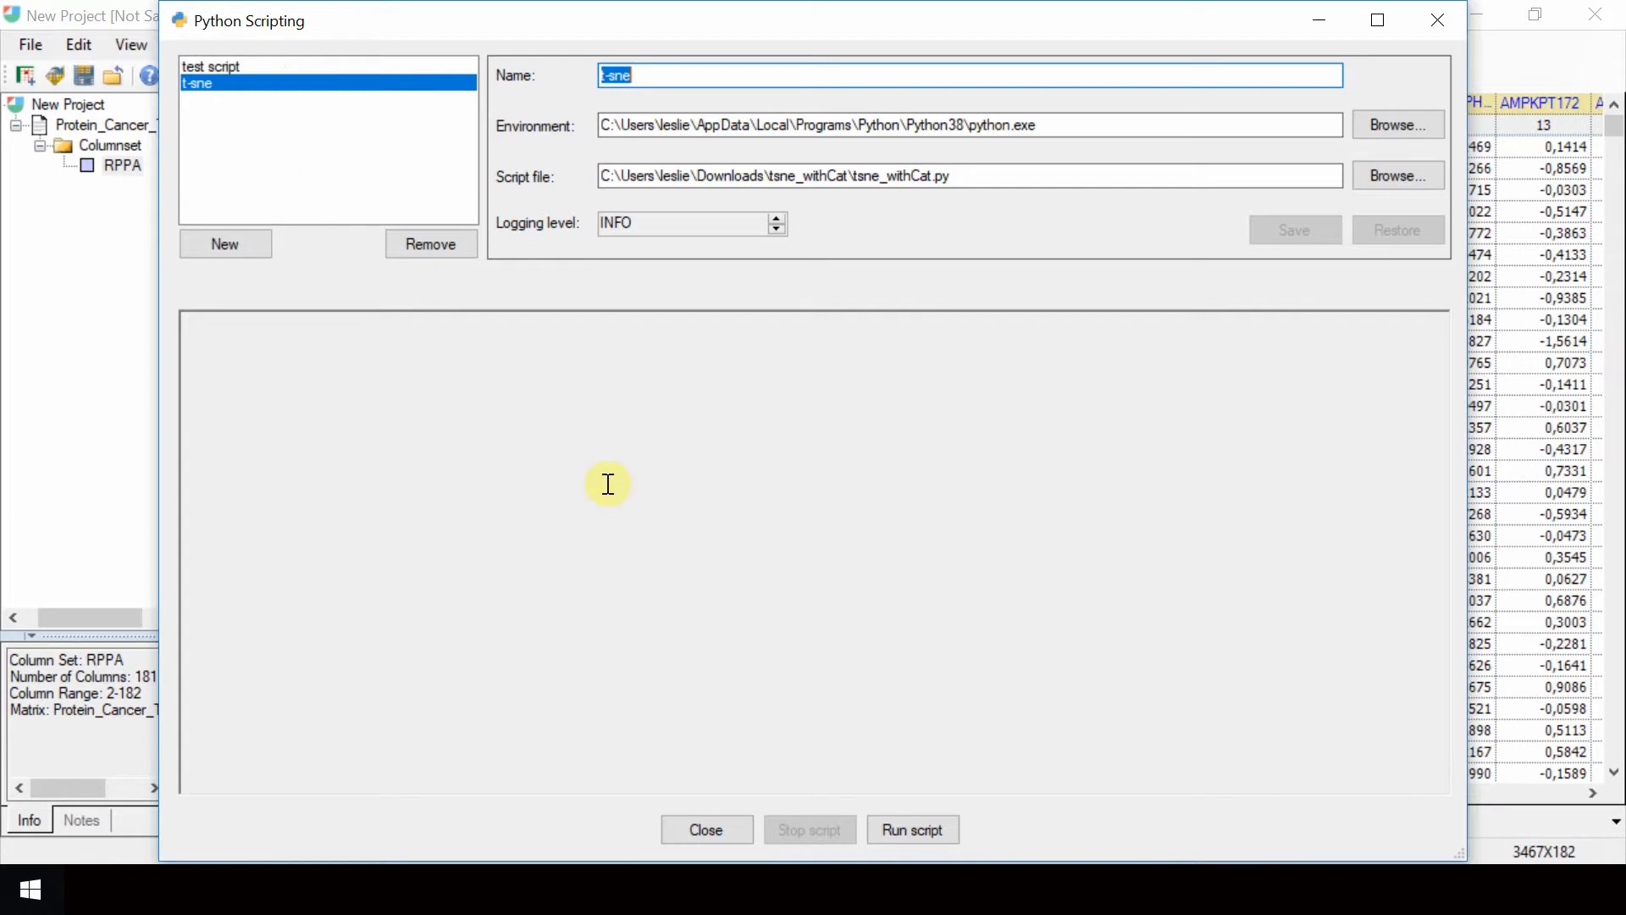
# Run t-sne on Protein_Cancer_Types_Sheet1 with all rows and the RPPA (181) column set
pyautogui.click(911, 828)
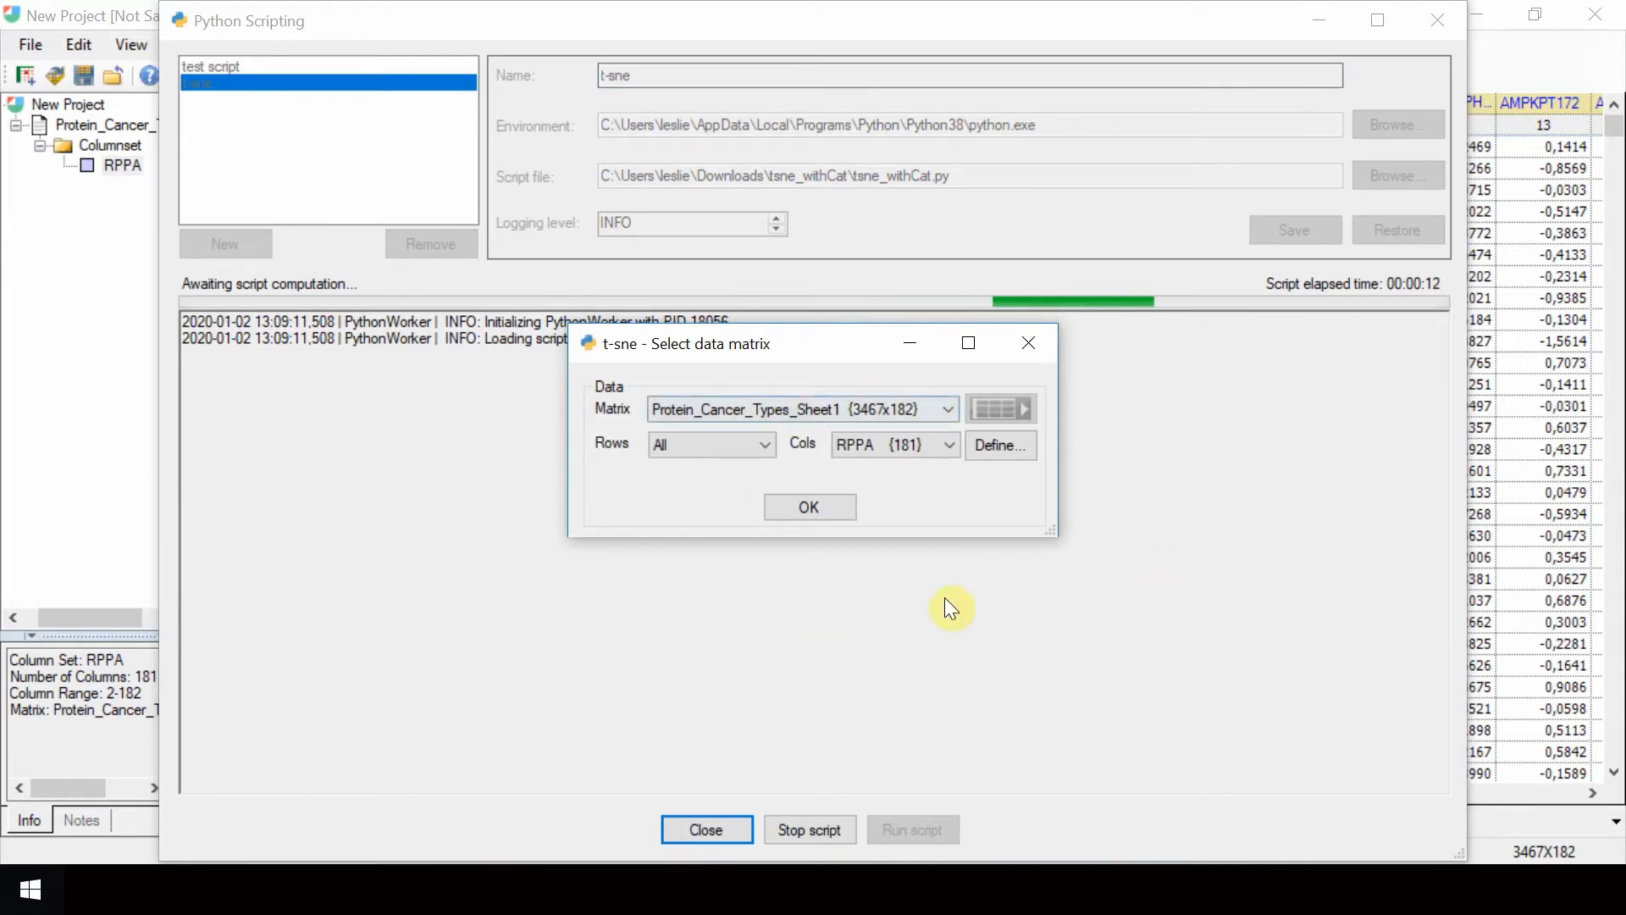
pyautogui.moveTo(990, 733)
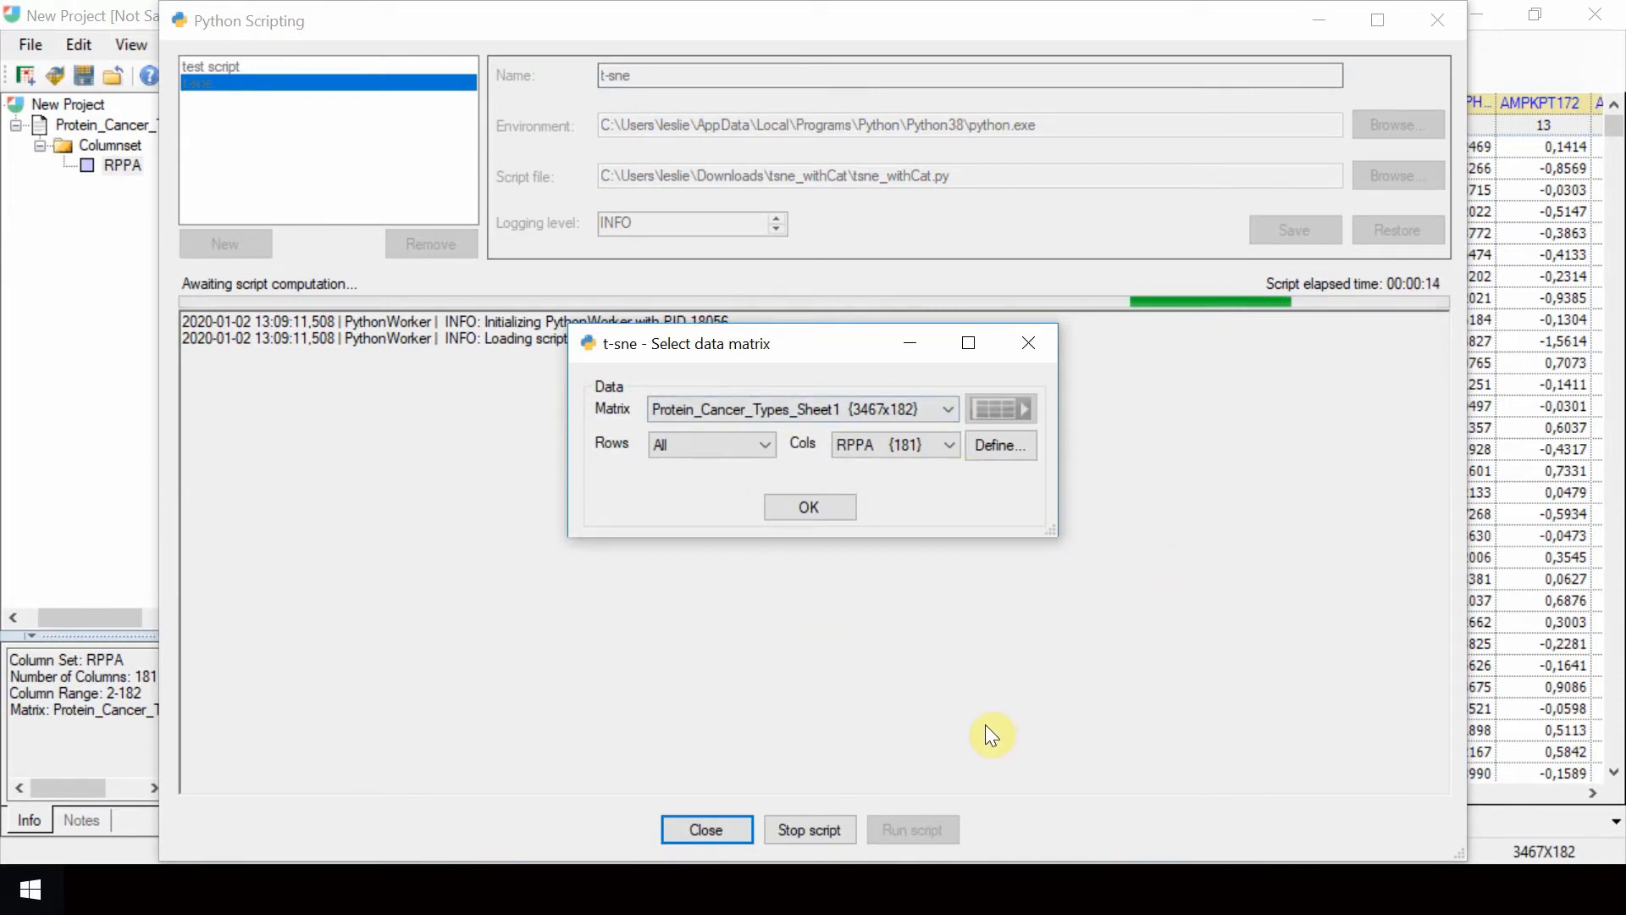
pyautogui.moveTo(982, 705)
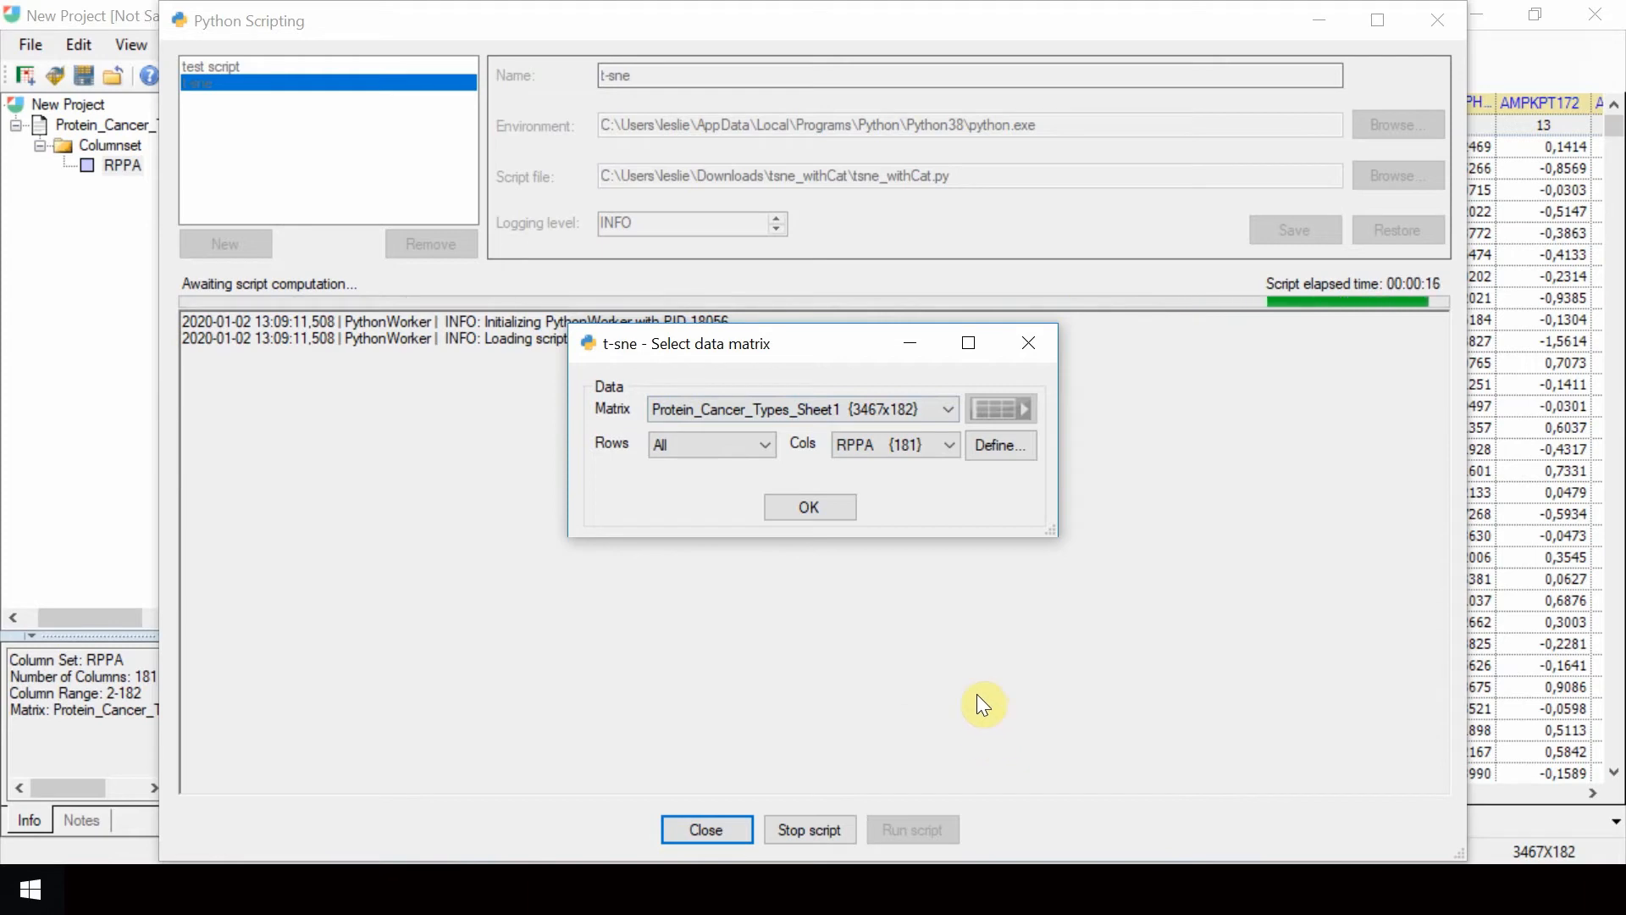
pyautogui.moveTo(755, 576)
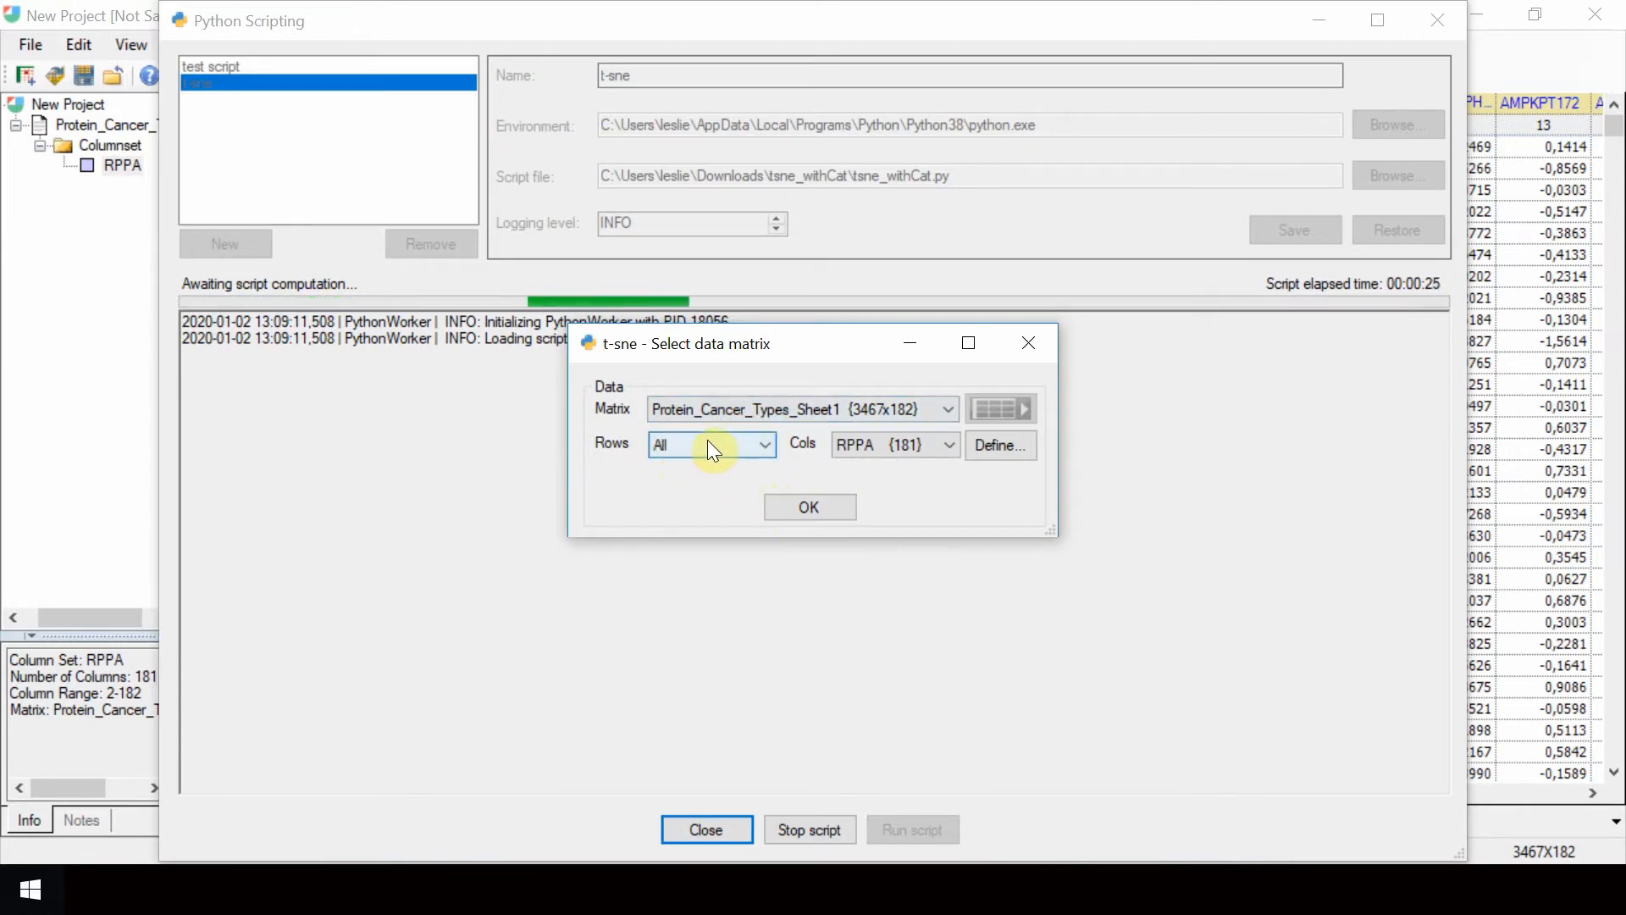
pyautogui.click(945, 445)
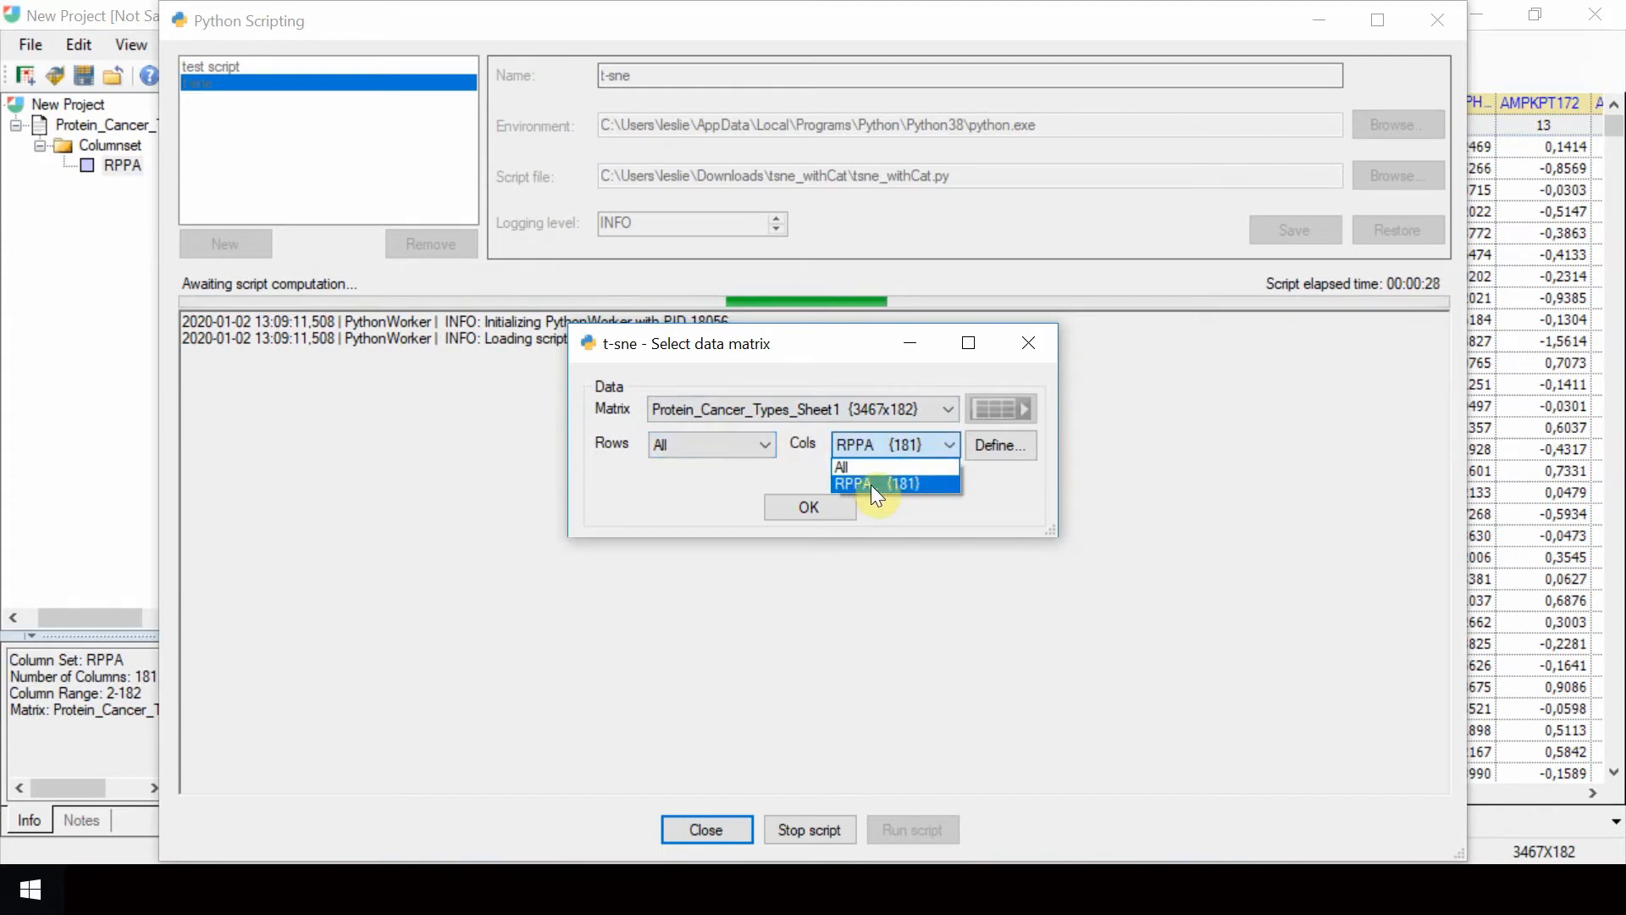
pyautogui.click(874, 483)
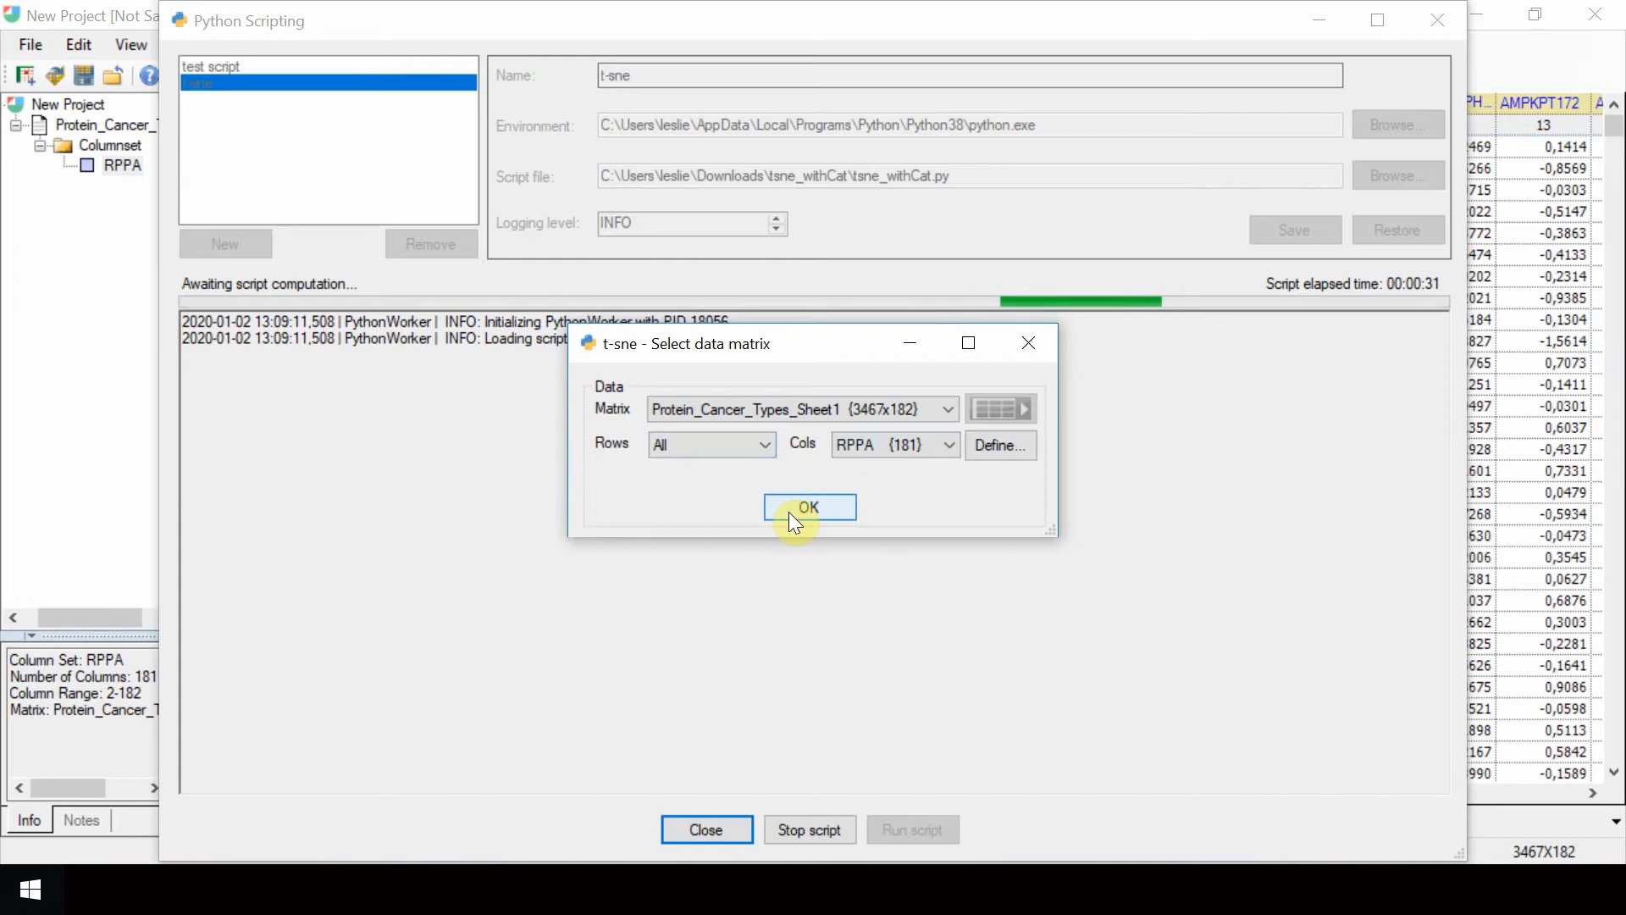
pyautogui.click(810, 507)
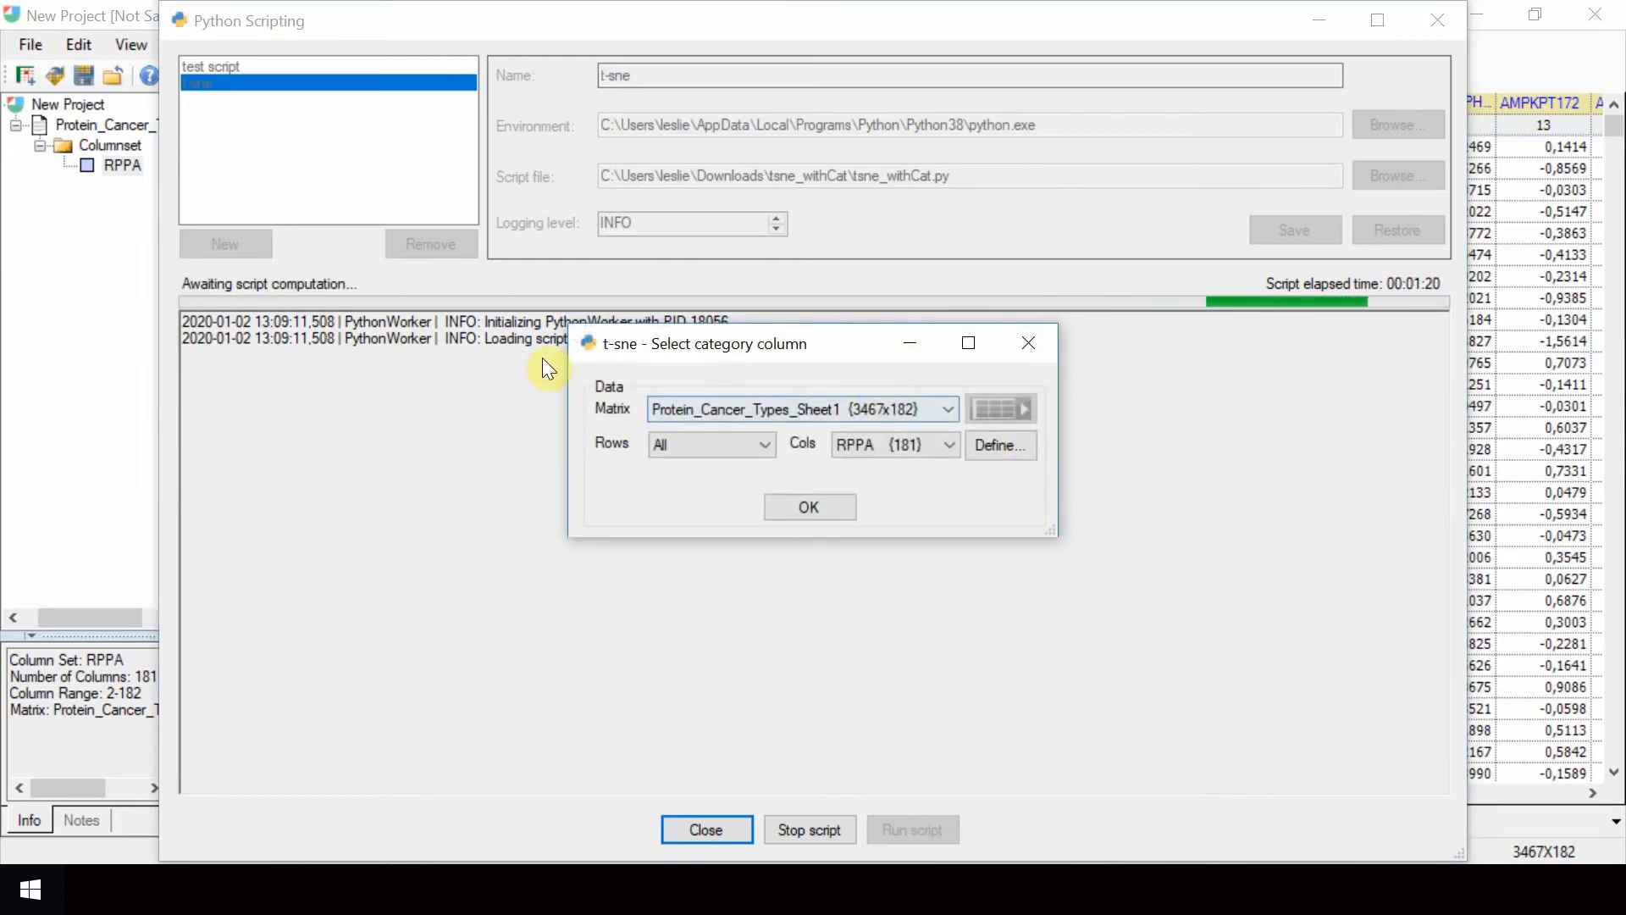
pyautogui.moveTo(791, 369)
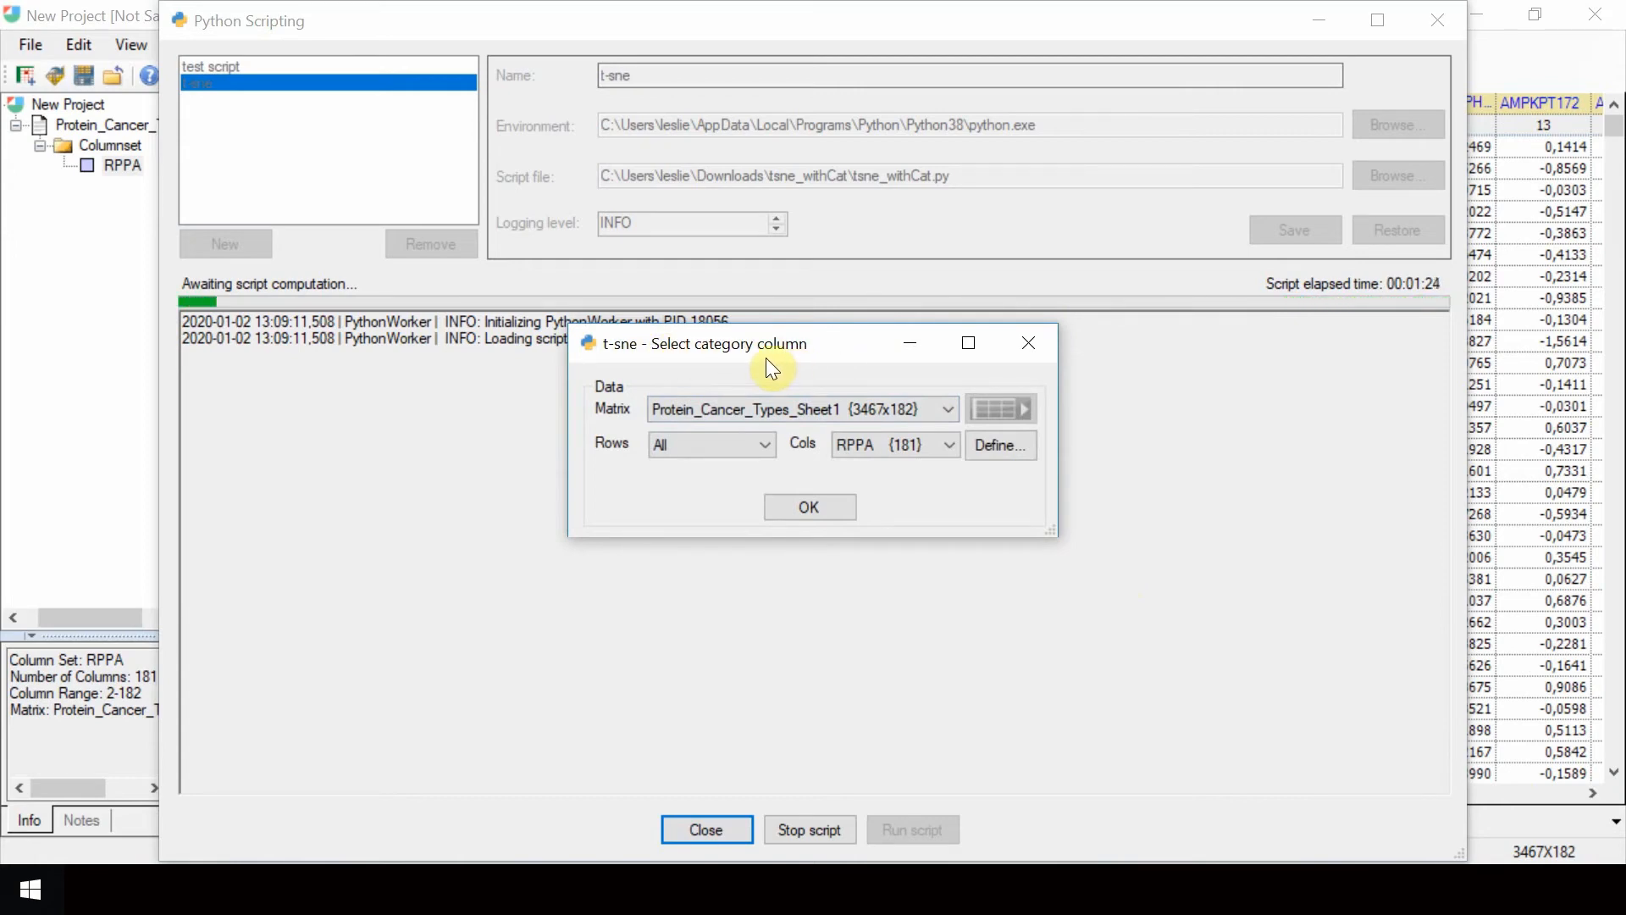
pyautogui.moveTo(958, 562)
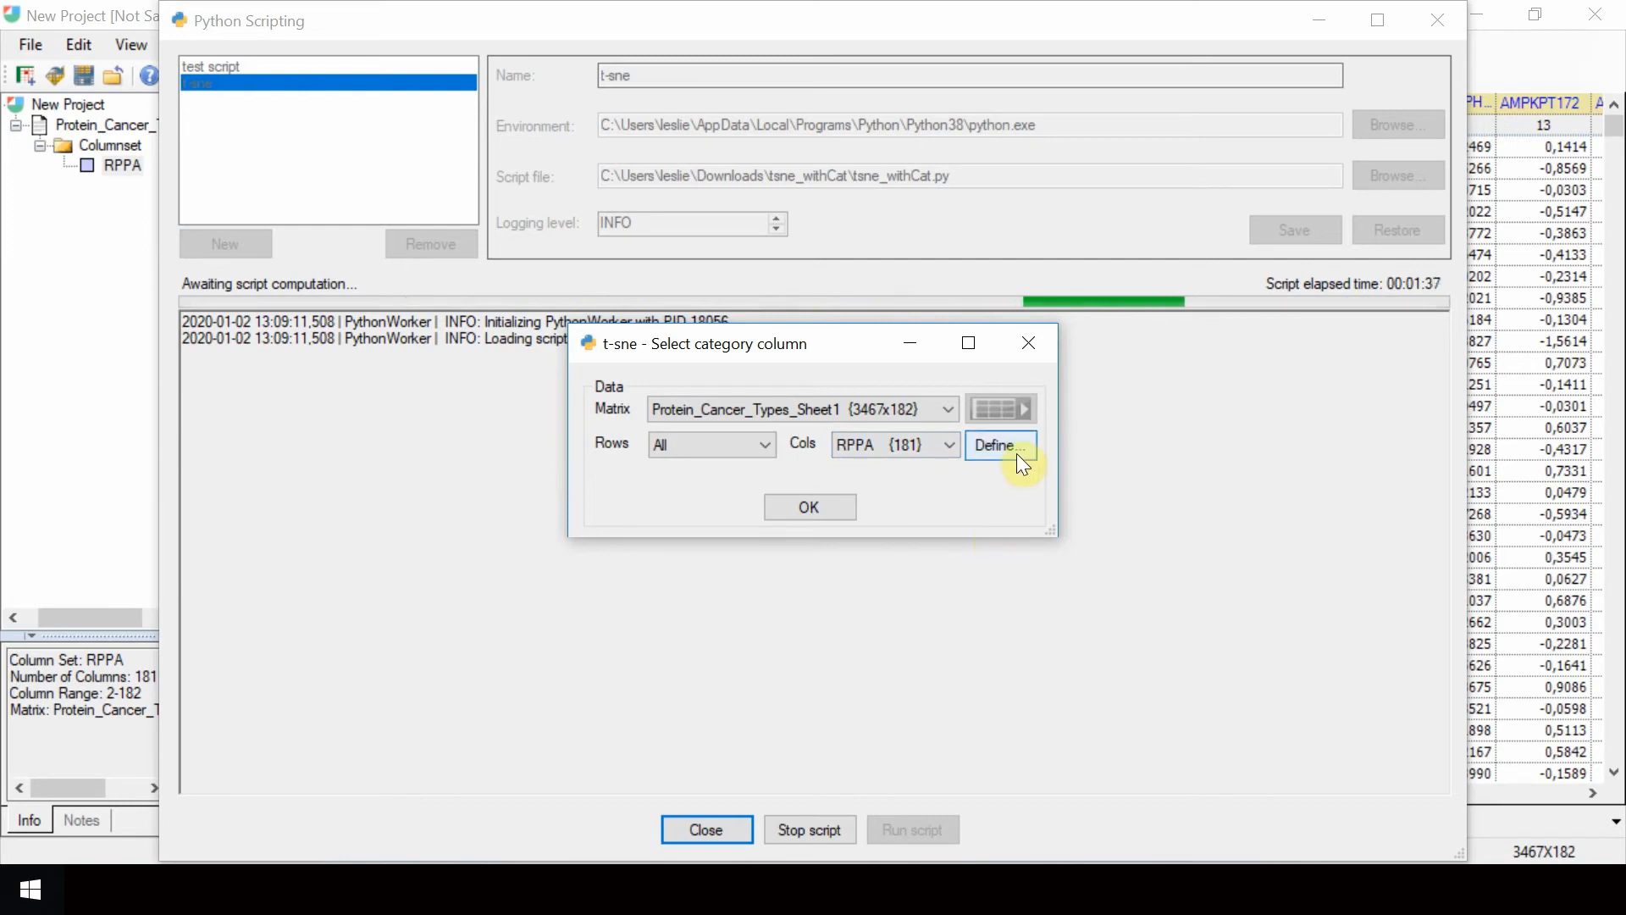
# Define the category range as the single Tumor column (column 1)
pyautogui.click(995, 445)
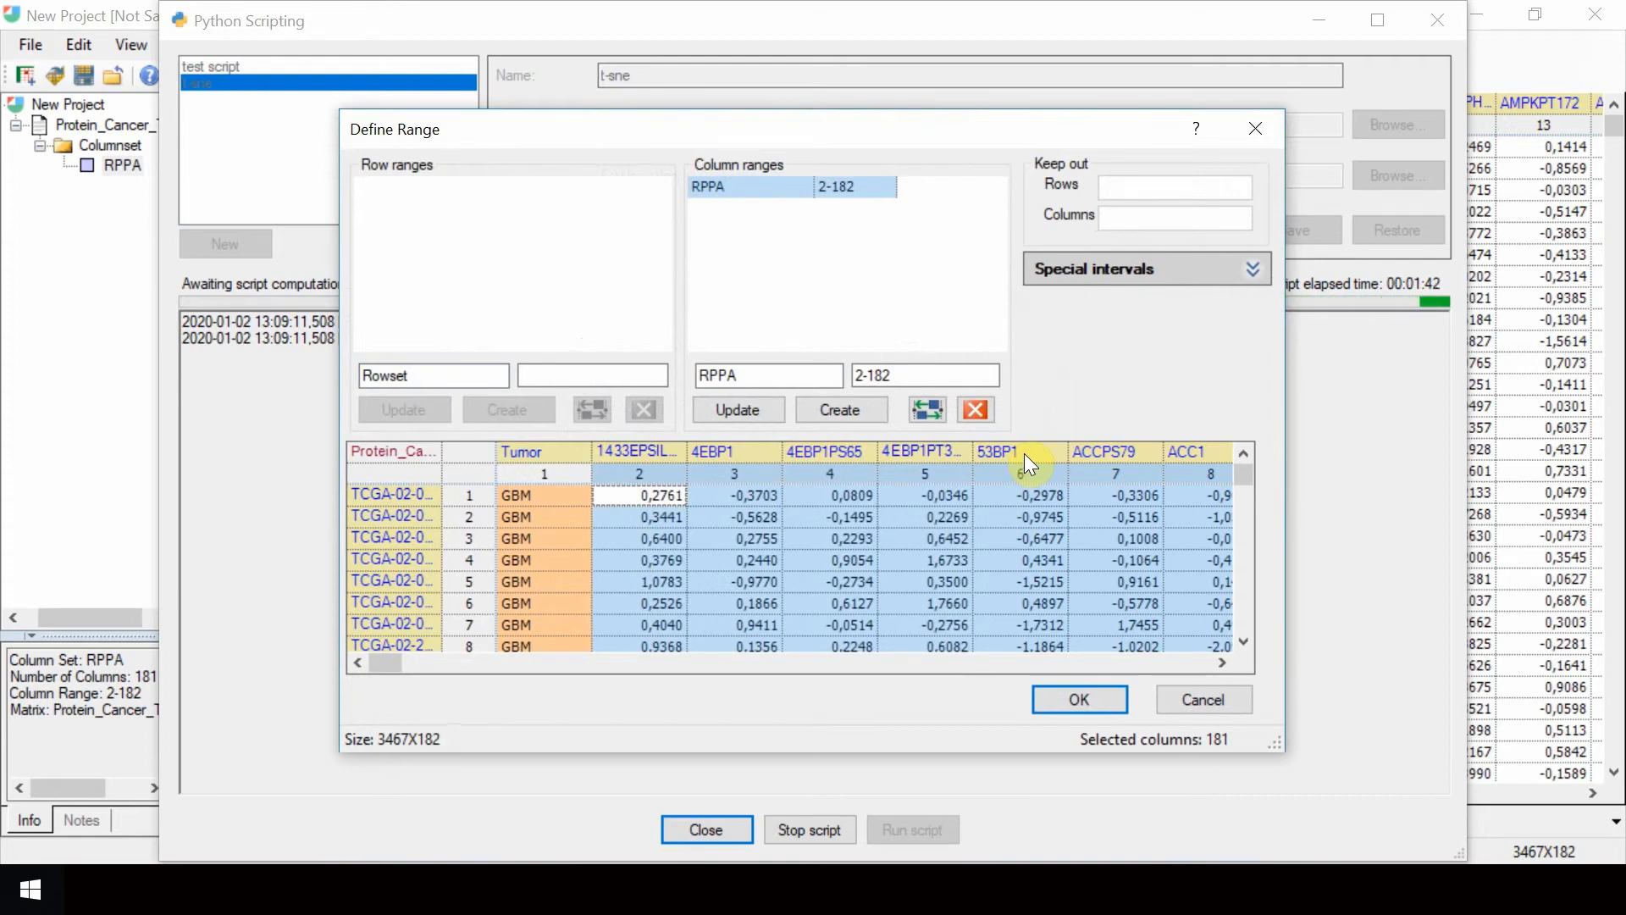
pyautogui.click(544, 472)
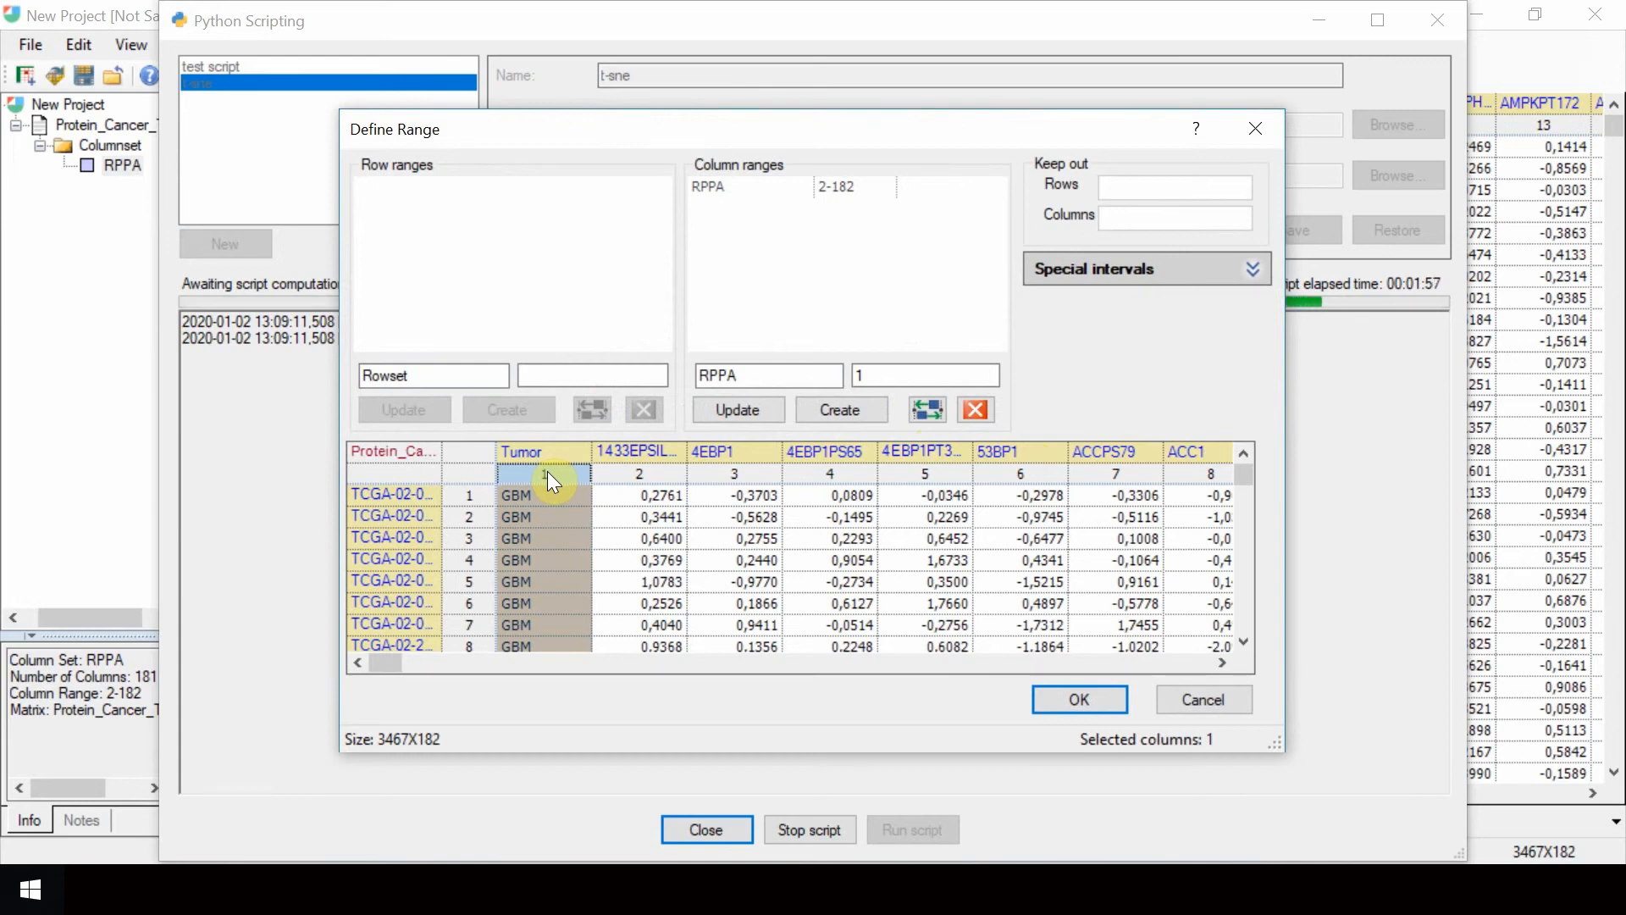
pyautogui.moveTo(557, 618)
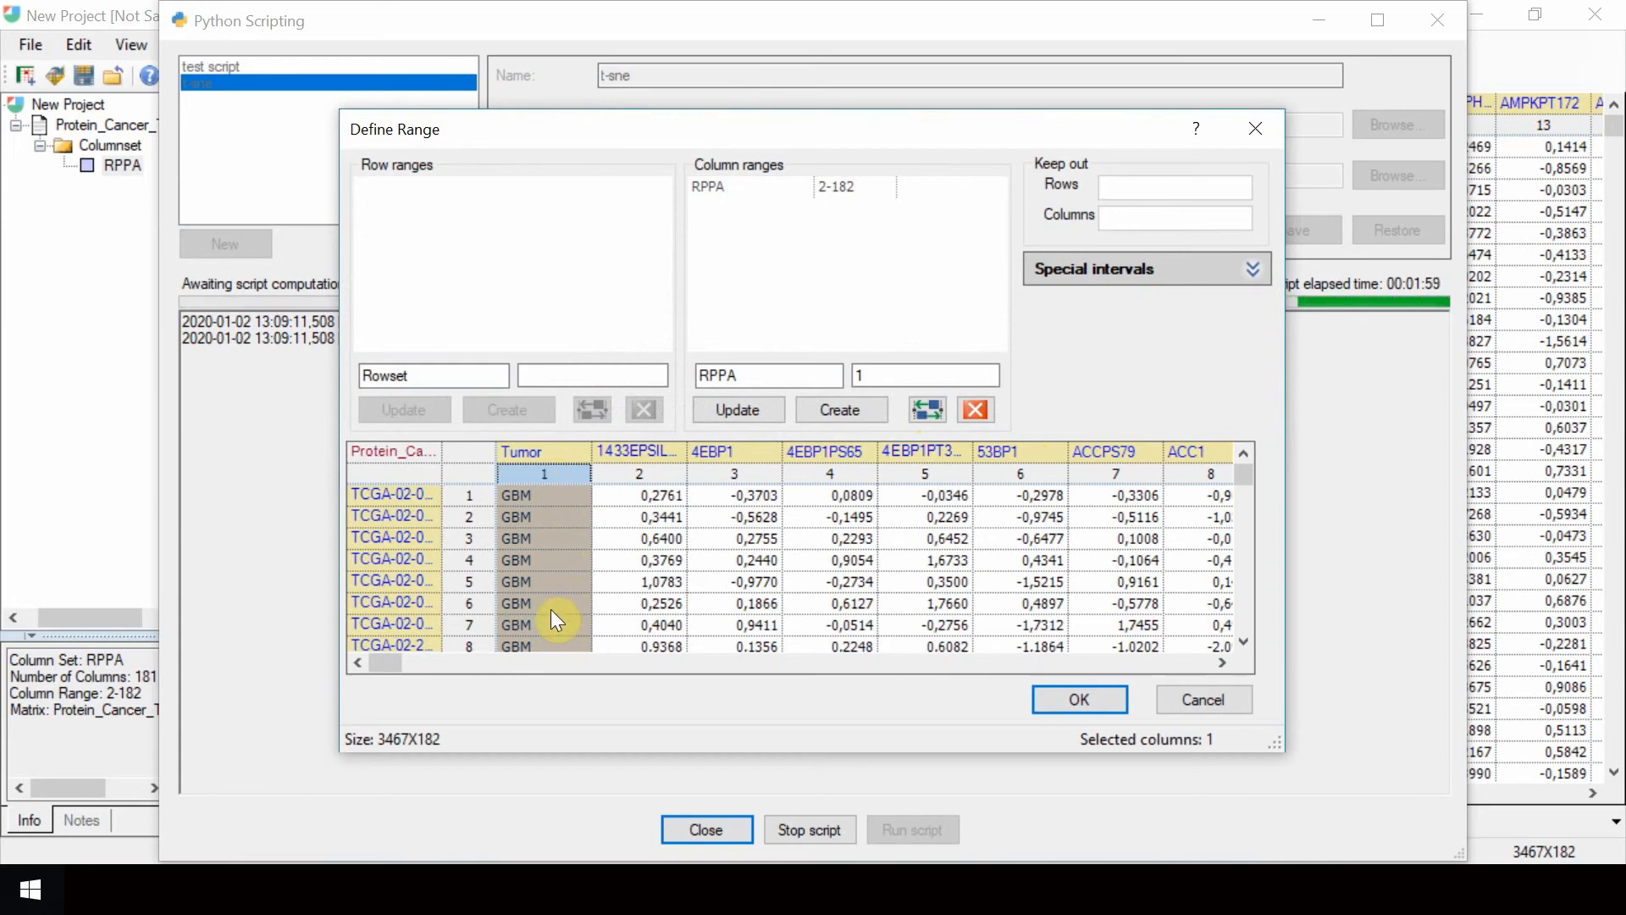
pyautogui.moveTo(561, 503)
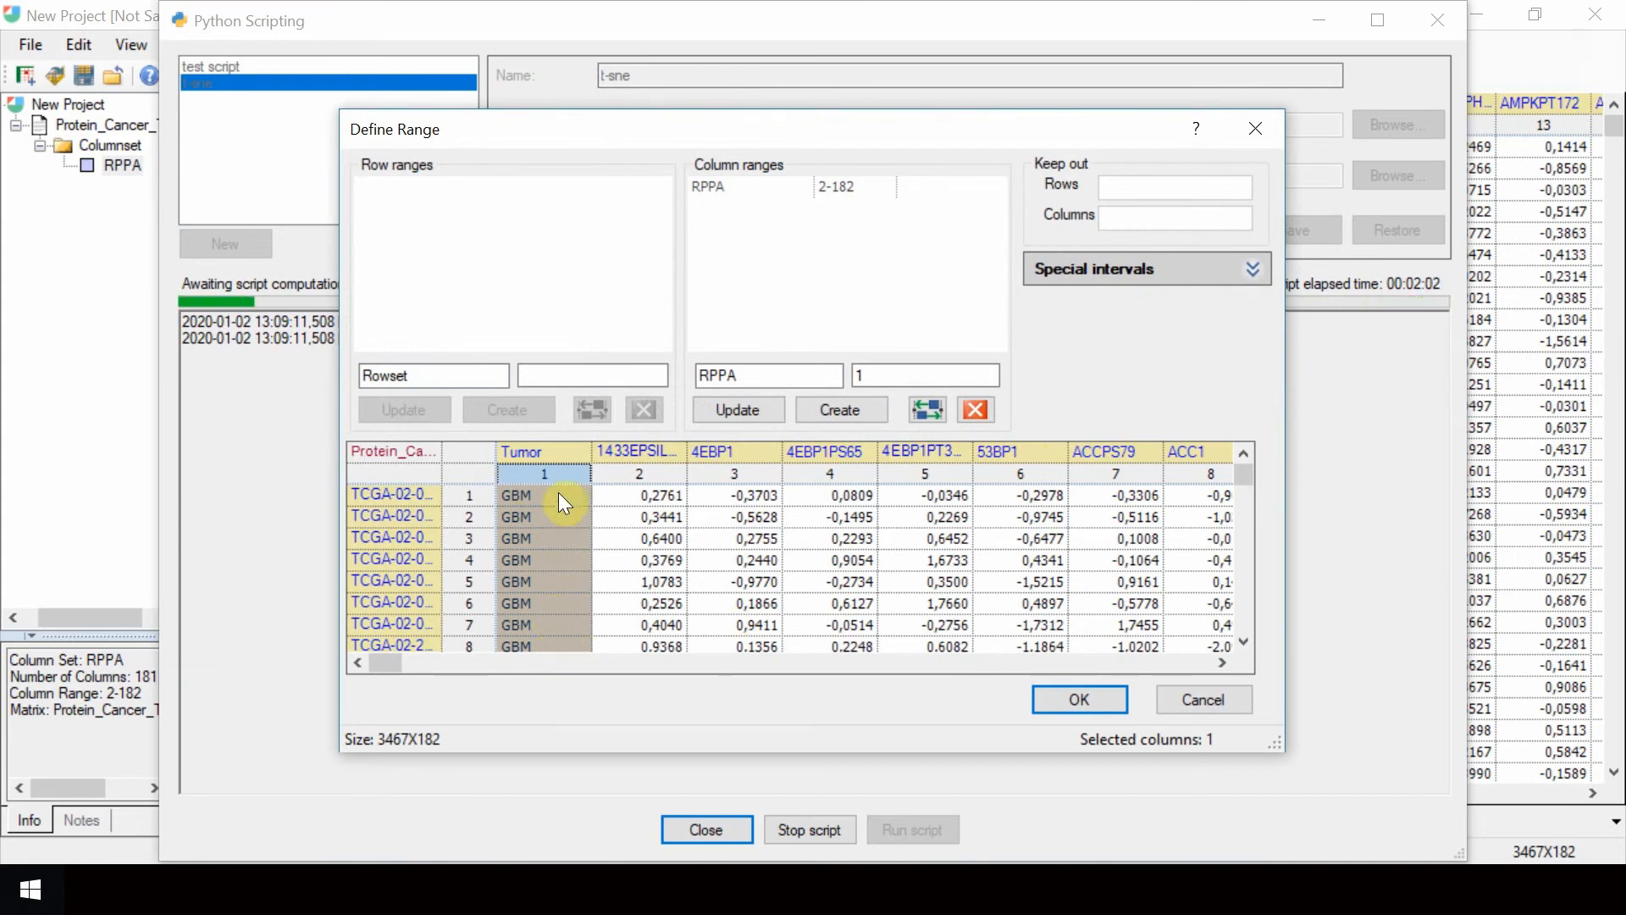
pyautogui.click(1079, 700)
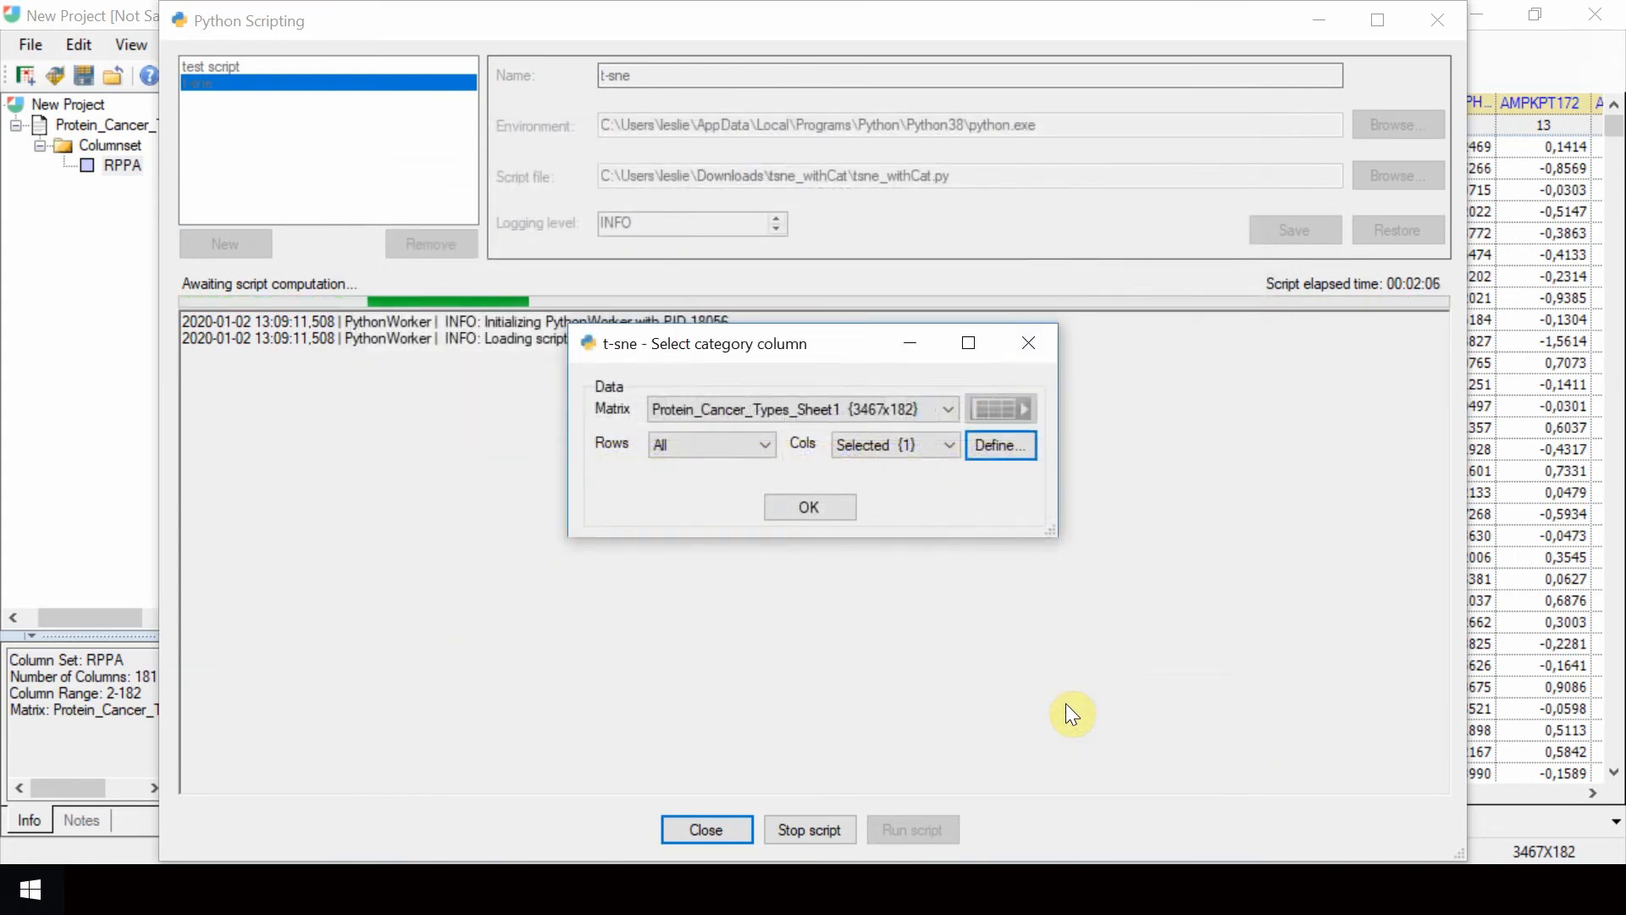
pyautogui.moveTo(792, 367)
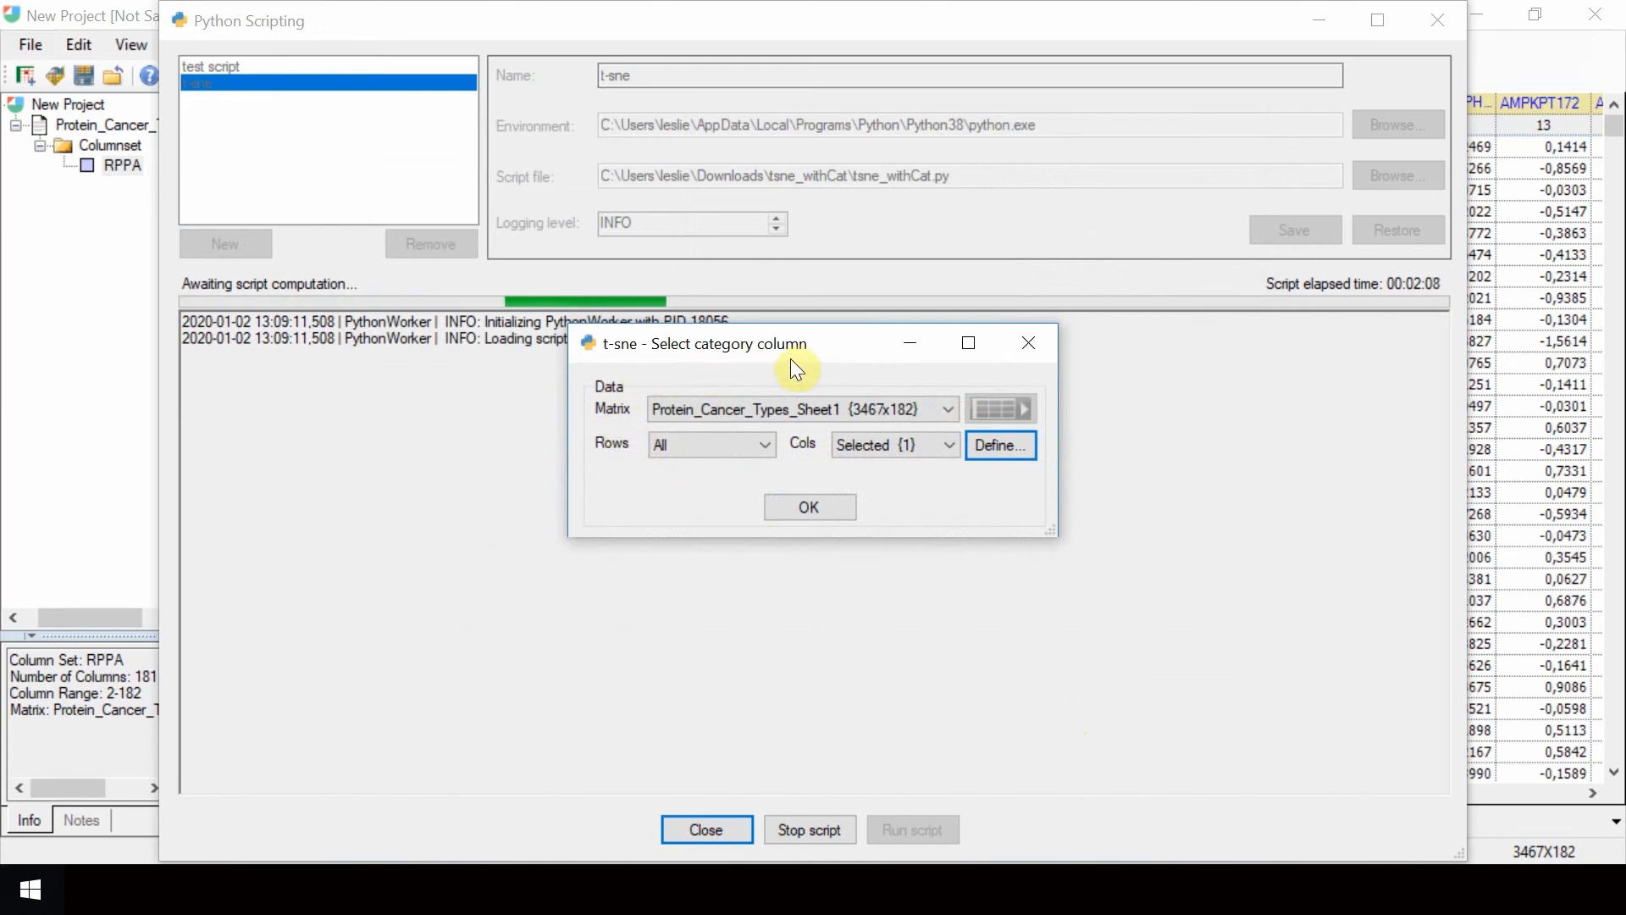
pyautogui.moveTo(1033, 518)
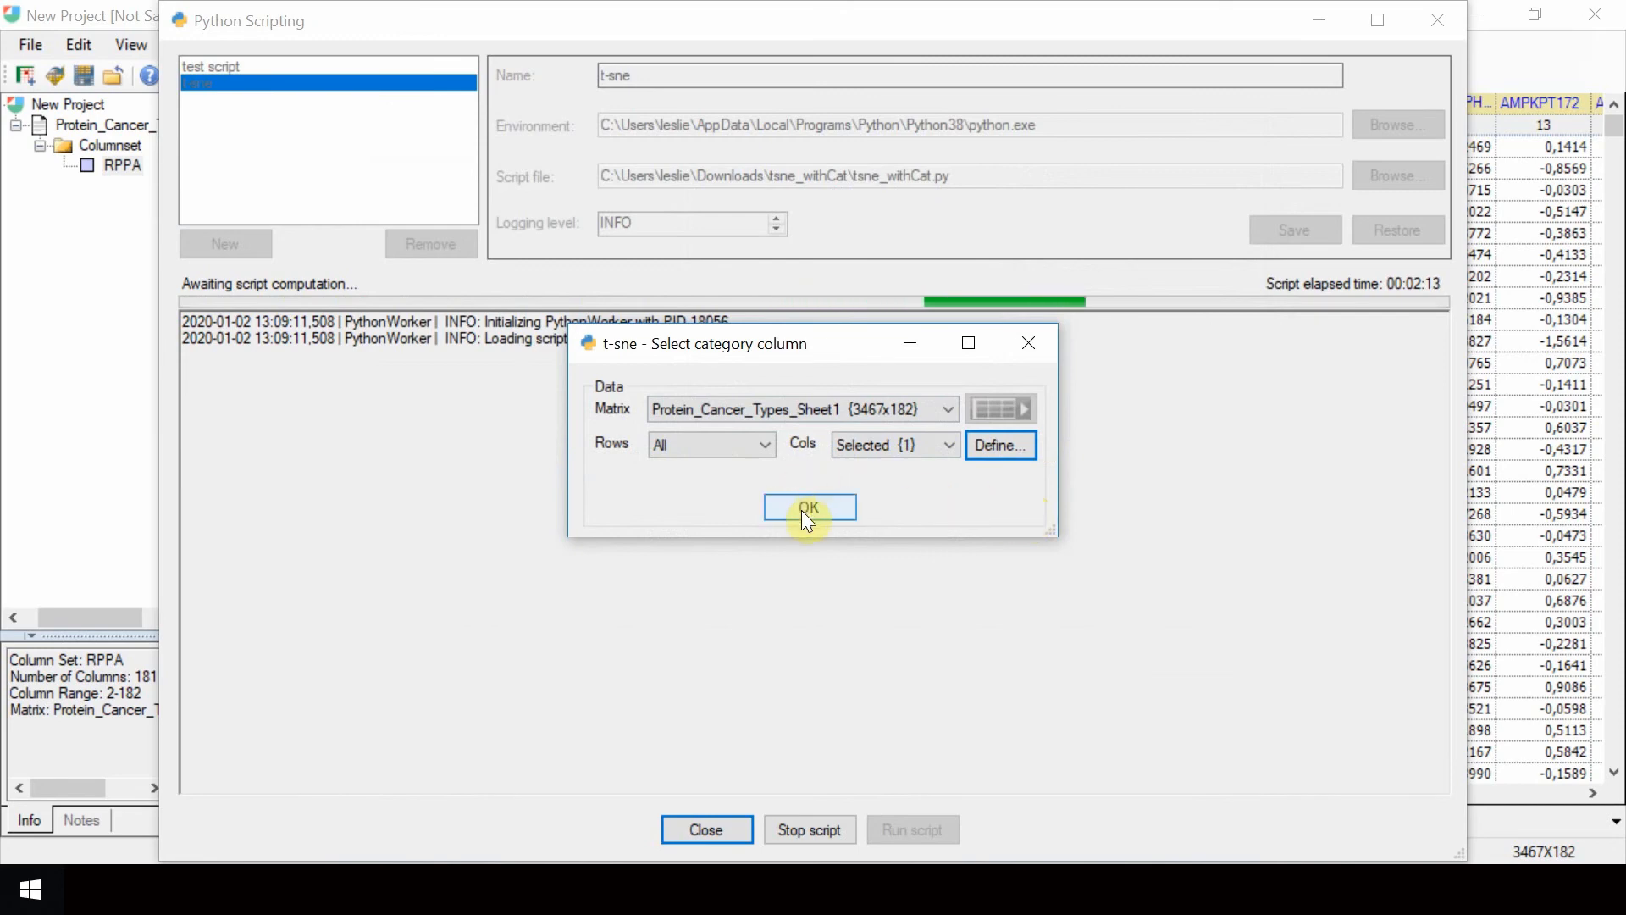
# Accept Tumor as the category column so the script completes and adds the t-sne node
pyautogui.click(810, 507)
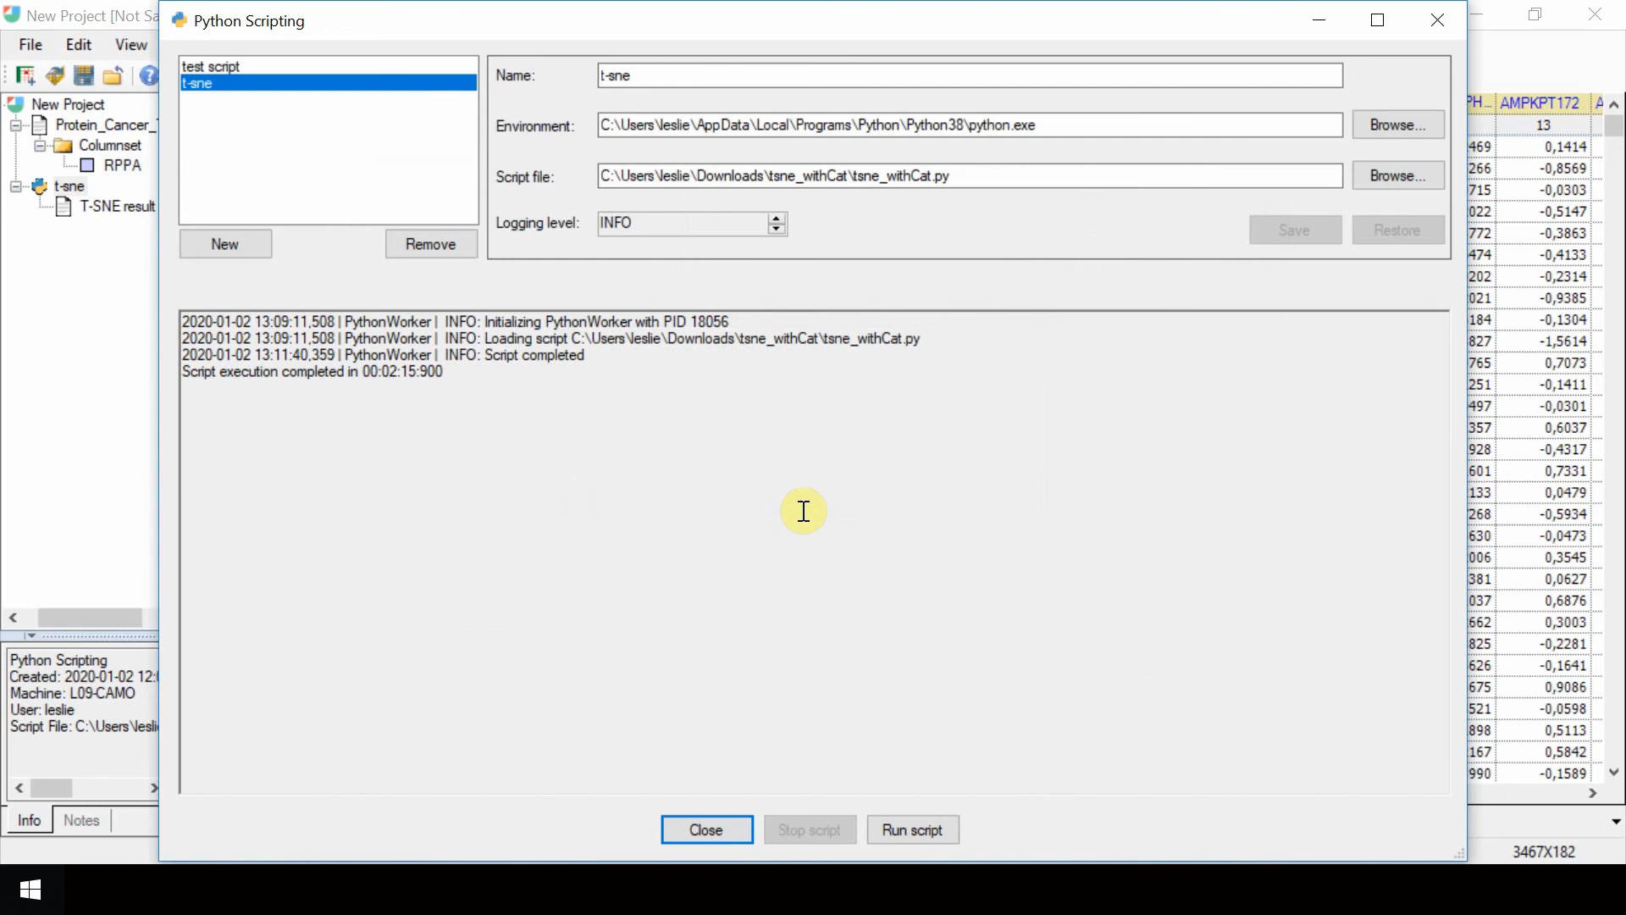
pyautogui.moveTo(98, 205)
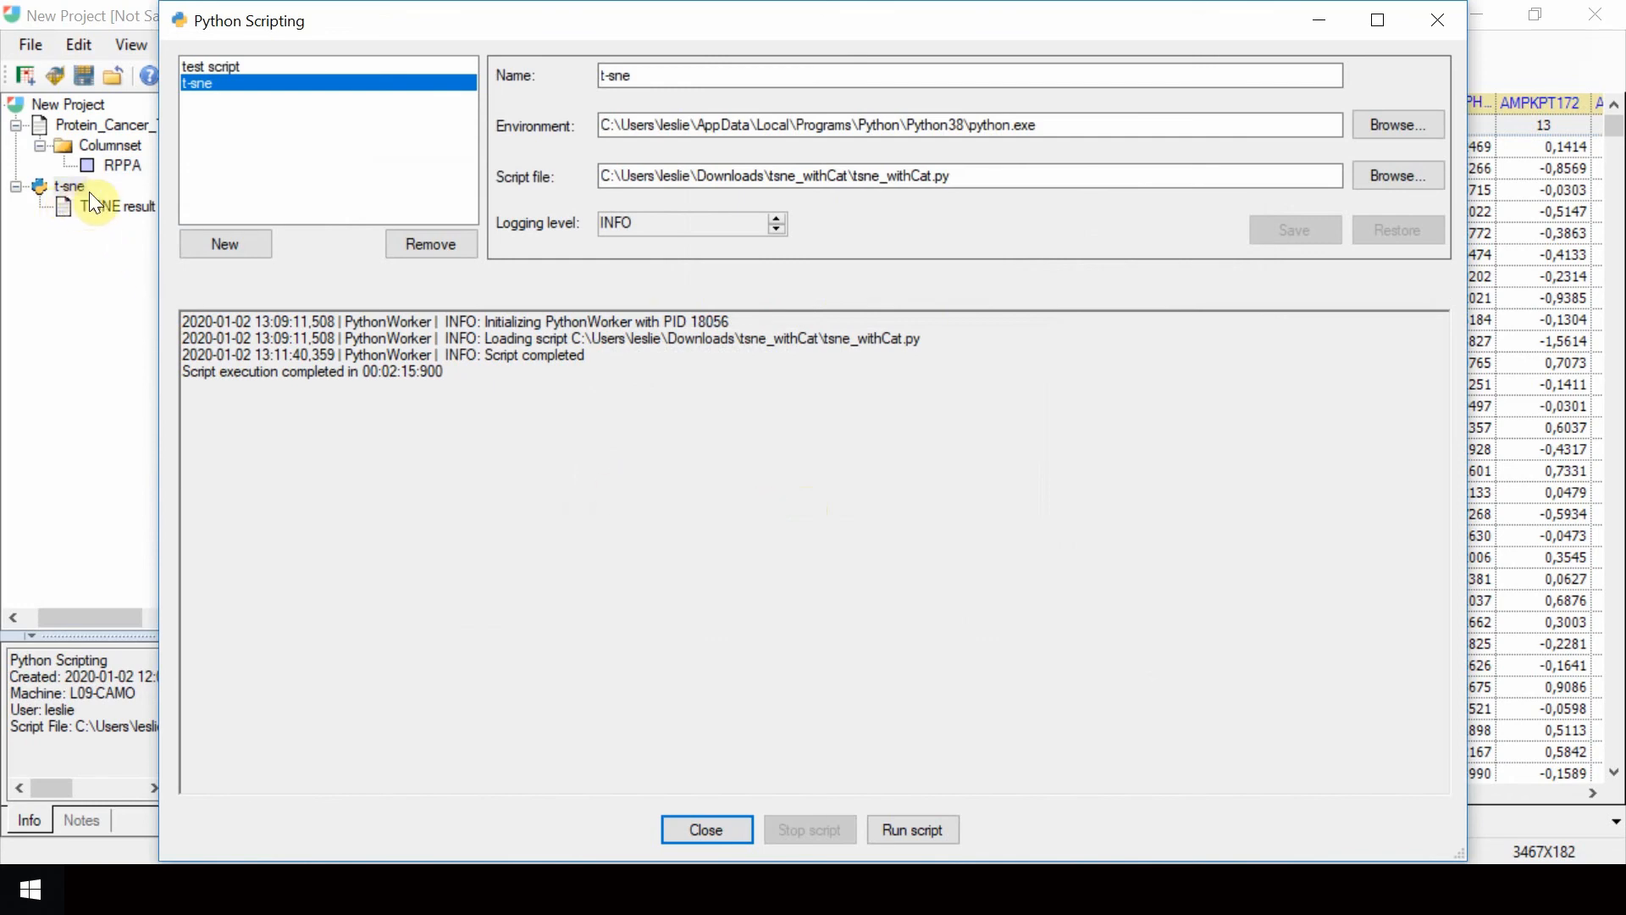
pyautogui.moveTo(111, 320)
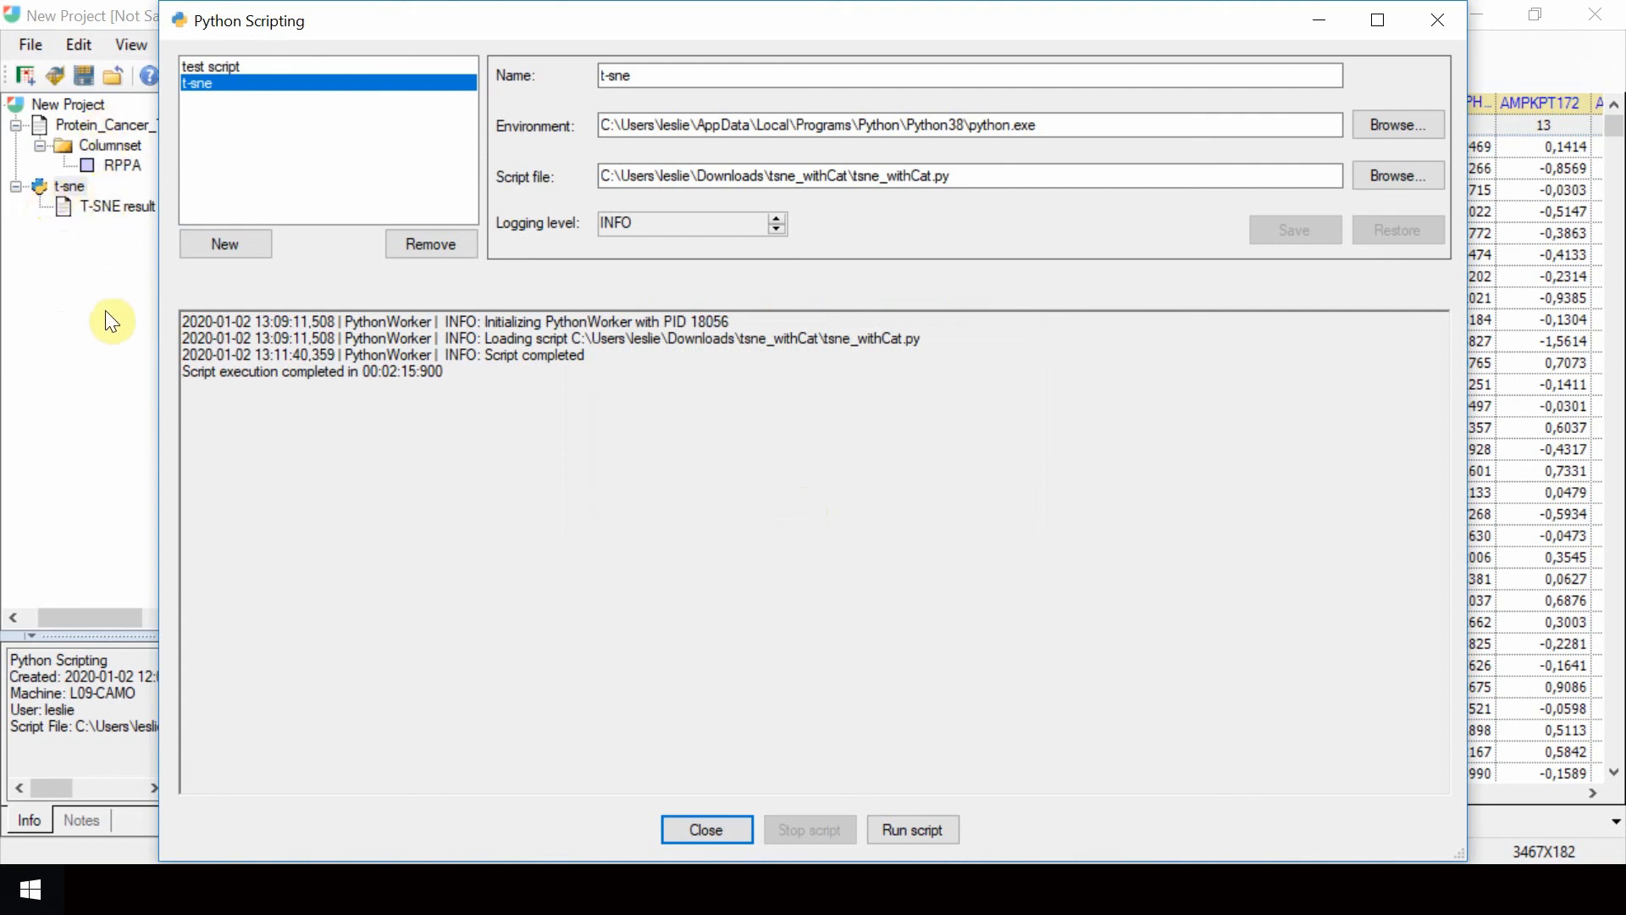